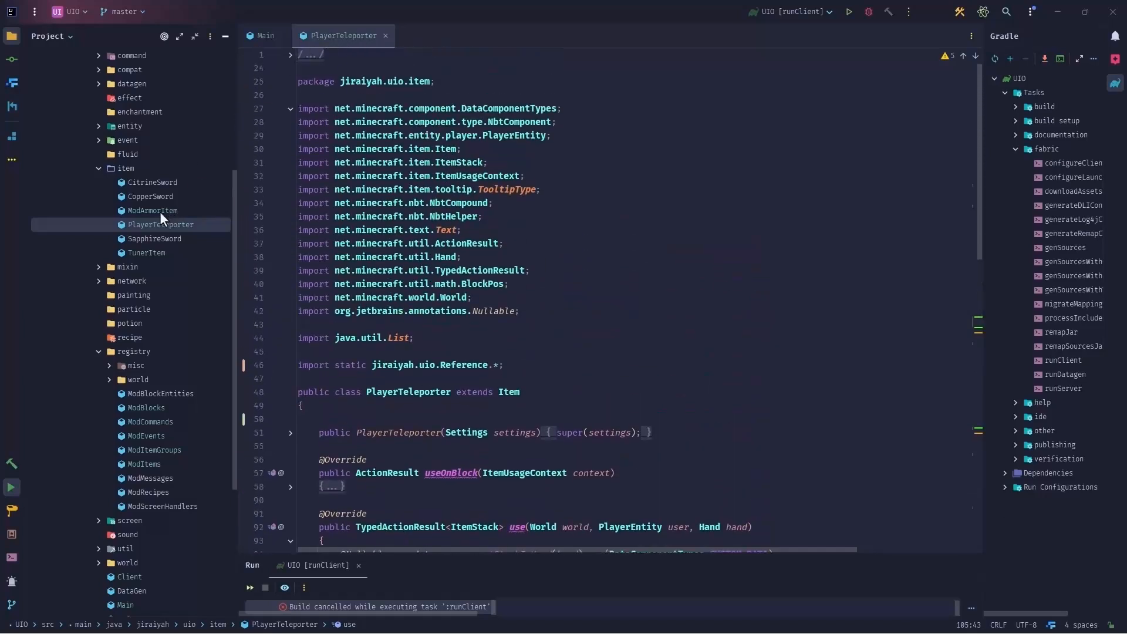
# Open TunerItem beside PlayerTeleporter and scroll through both classes' item-use and tooltip code
pyautogui.click(146, 252)
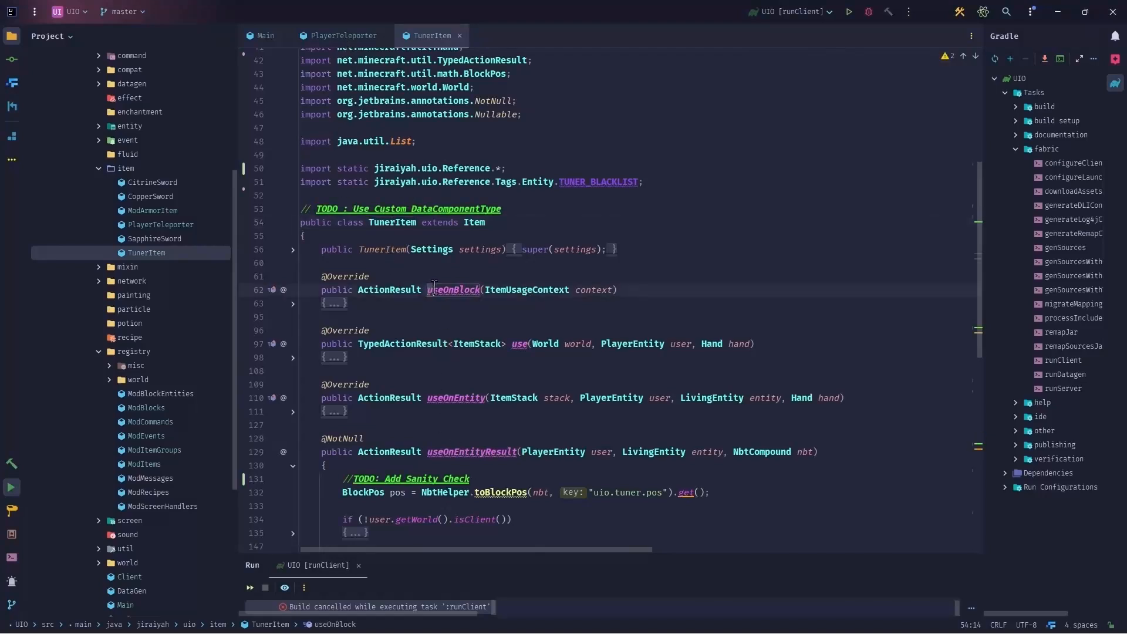
pyautogui.click(342, 35)
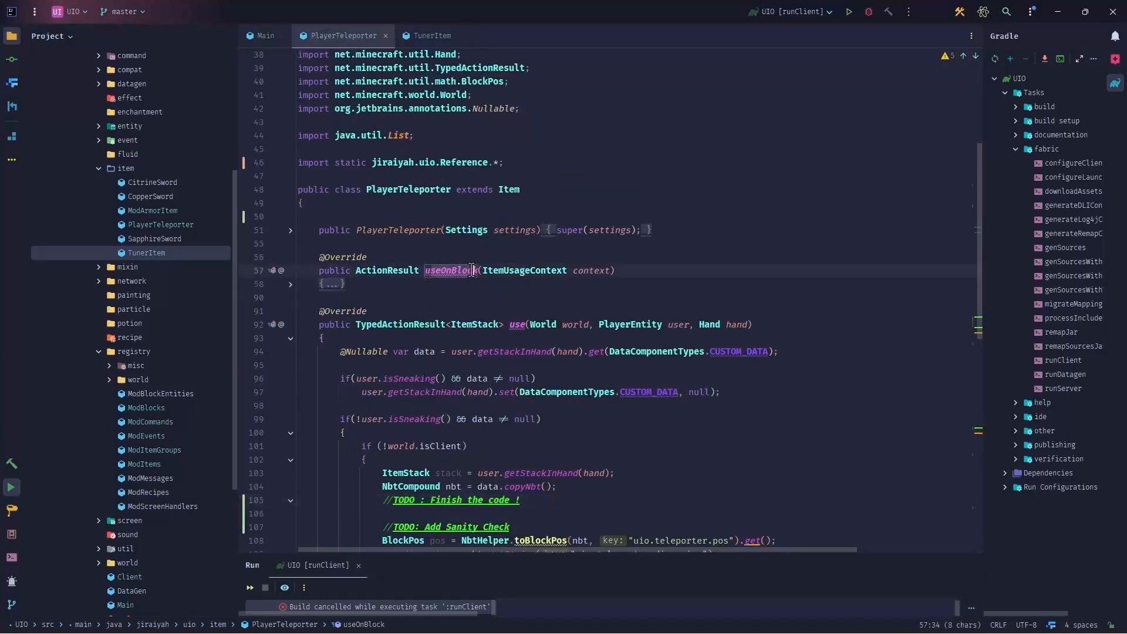
pyautogui.scroll(-3)
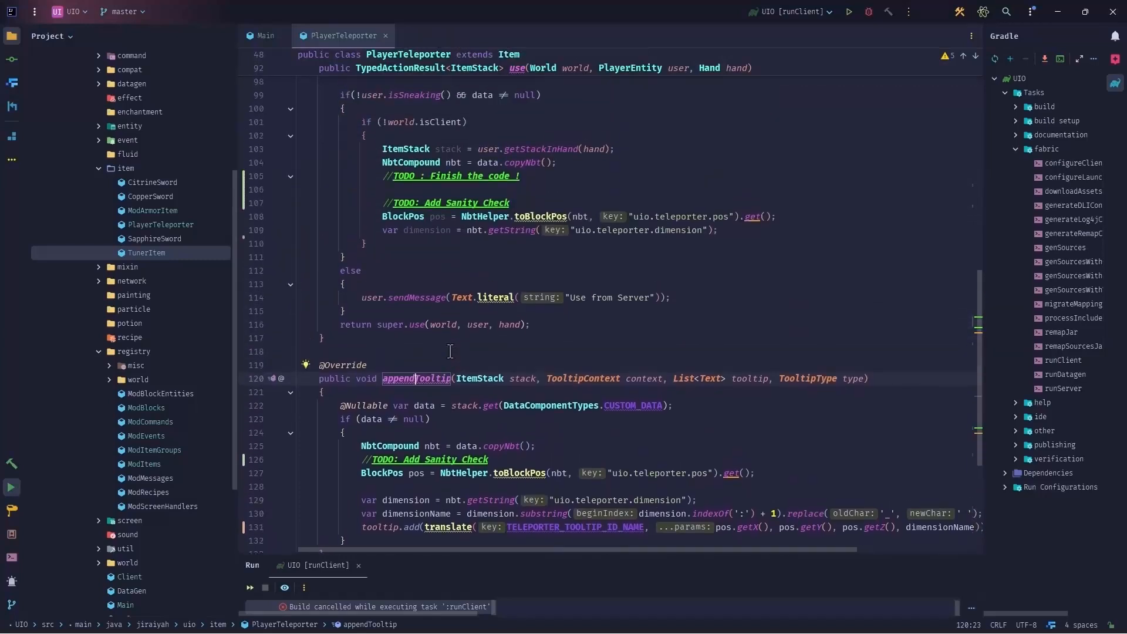
pyautogui.click(147, 253)
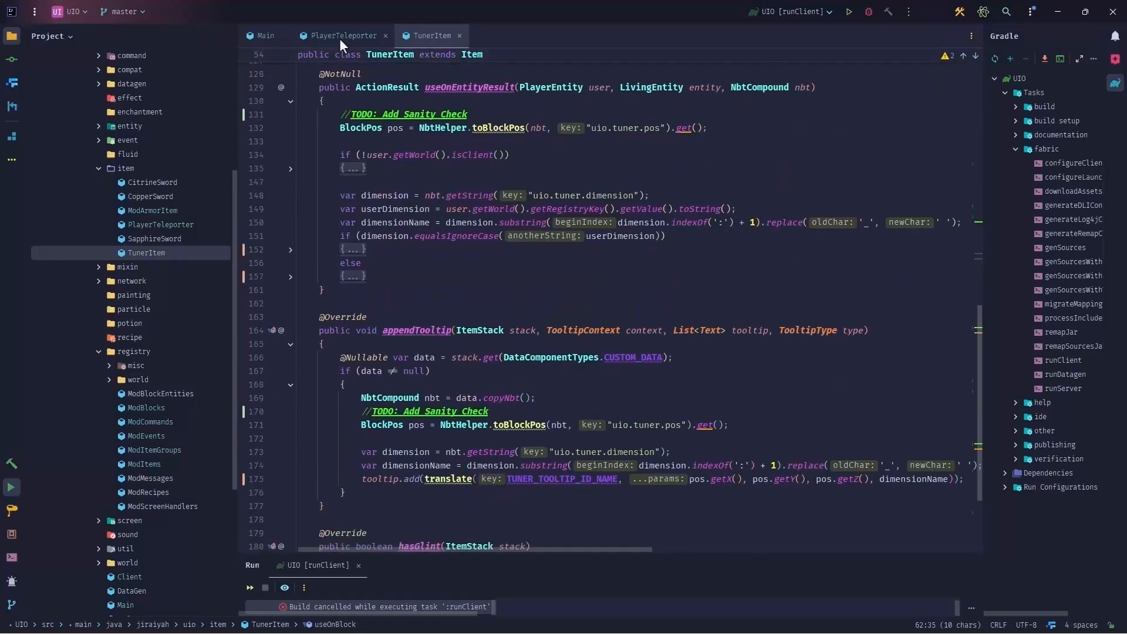
pyautogui.scroll(-3)
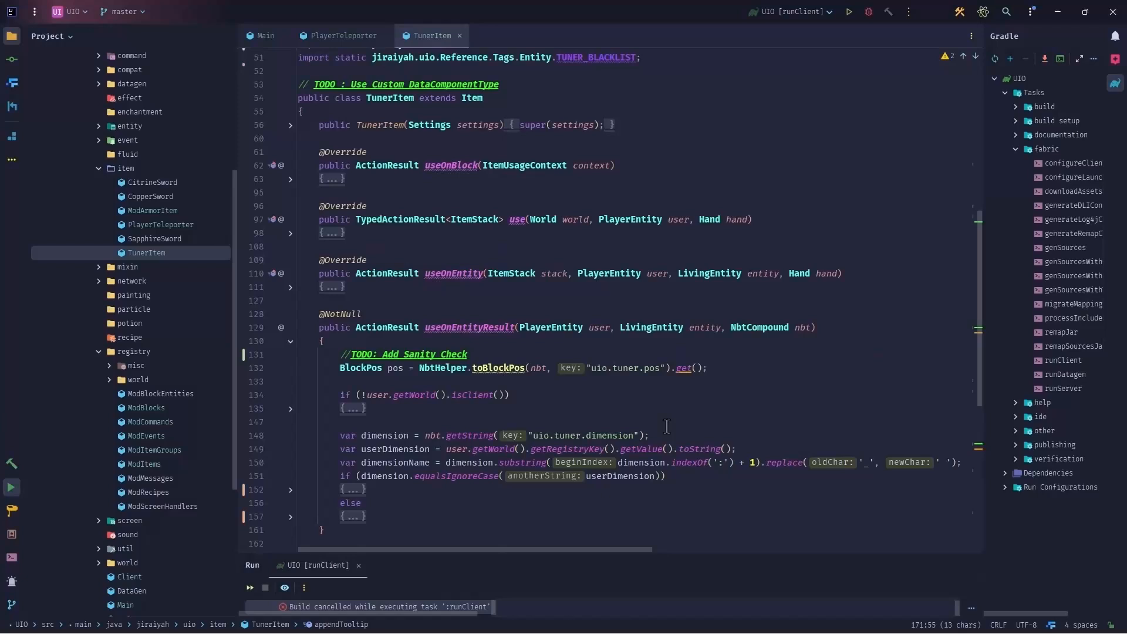
pyautogui.click(593, 368)
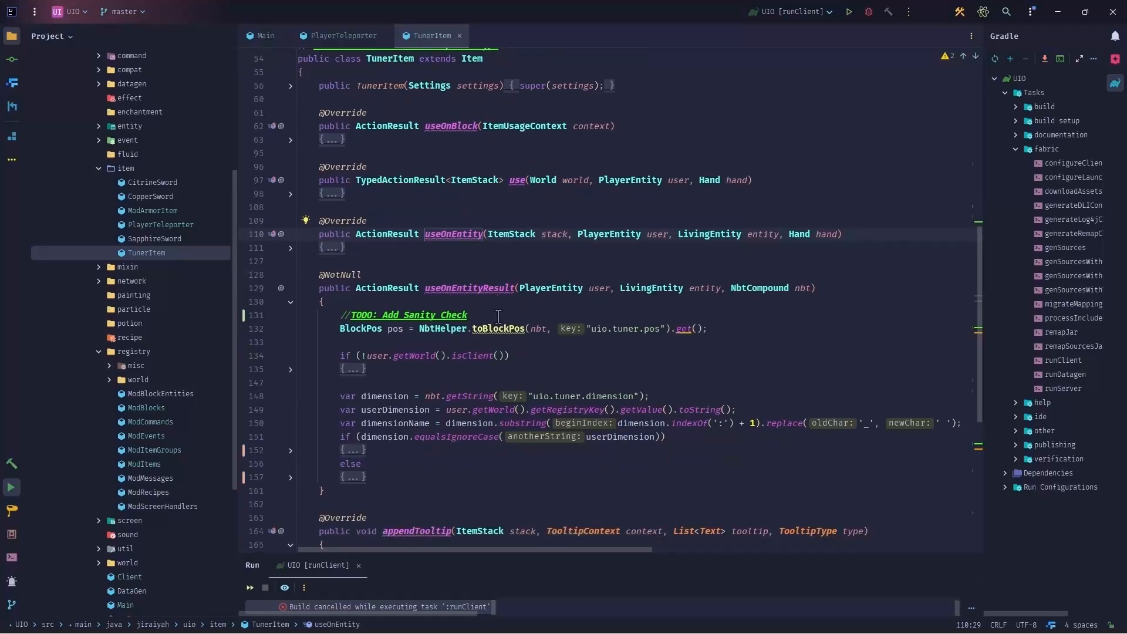
pyautogui.scroll(-3)
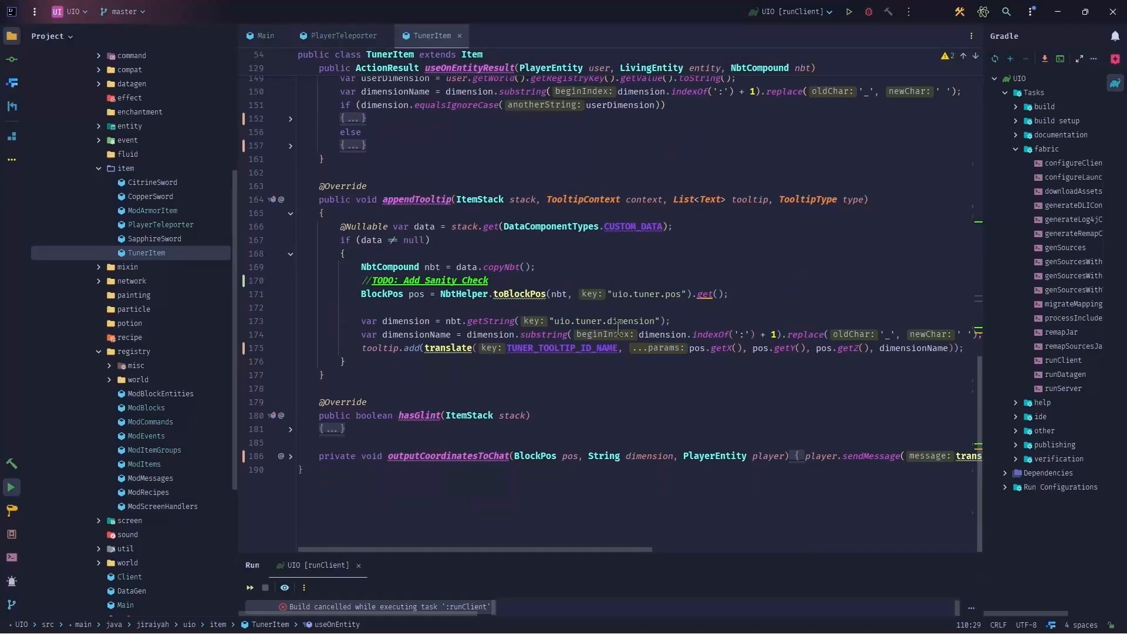
pyautogui.click(679, 294)
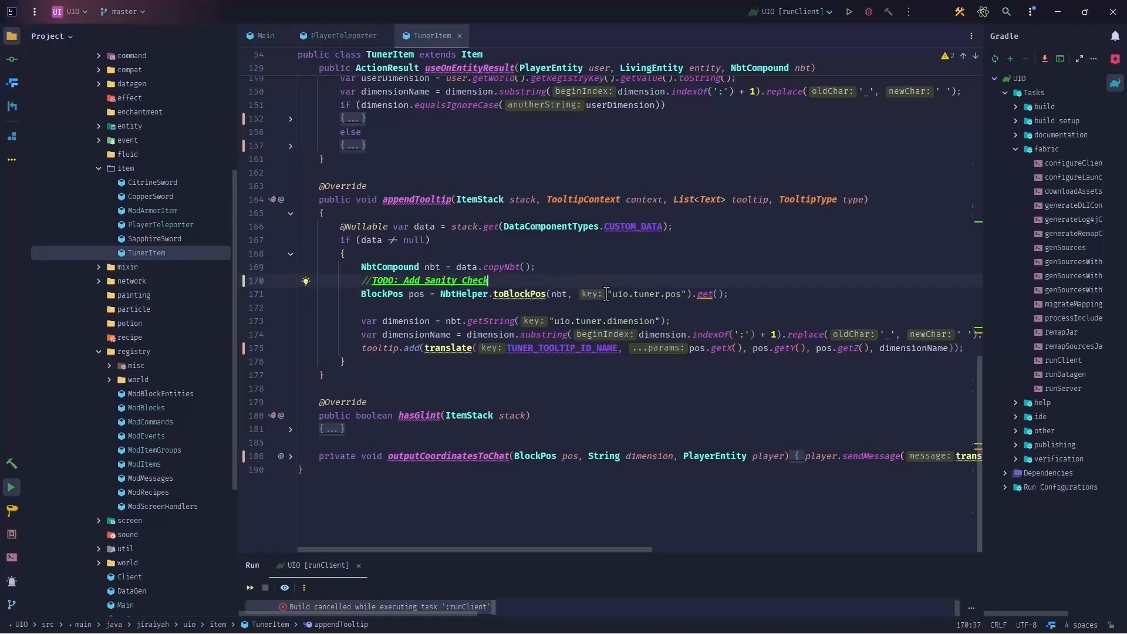
# Replace the sanity-check TODO with an early return when NbtHelper.toBlockPos(nbt, "uio.tuner.pos") is empty
pyautogui.doubleClick(645, 294)
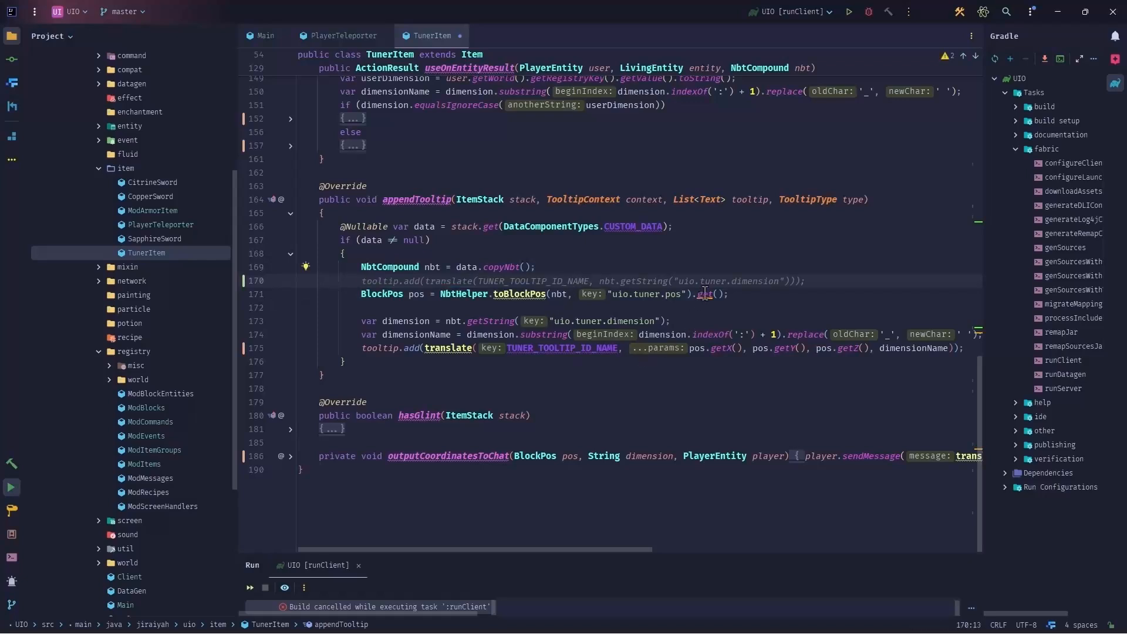
pyautogui.moveTo(703, 293)
pyautogui.write('if(!NbtHelper.toBlockPos(nbt, "uio.tuner.pos").isPresent())')
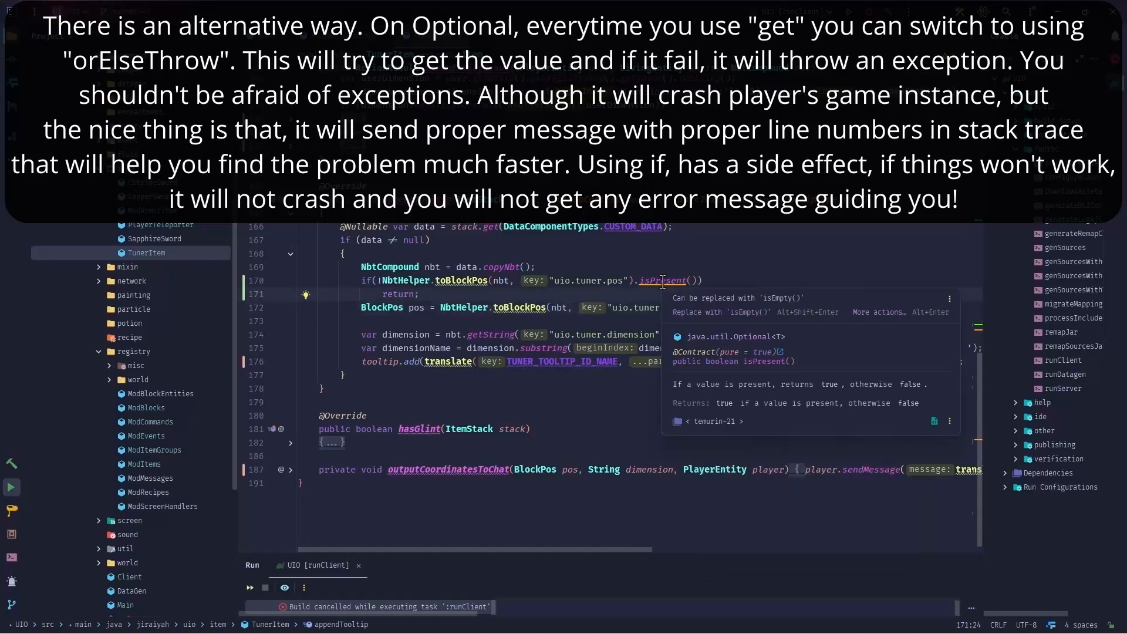
pyautogui.moveTo(698, 305)
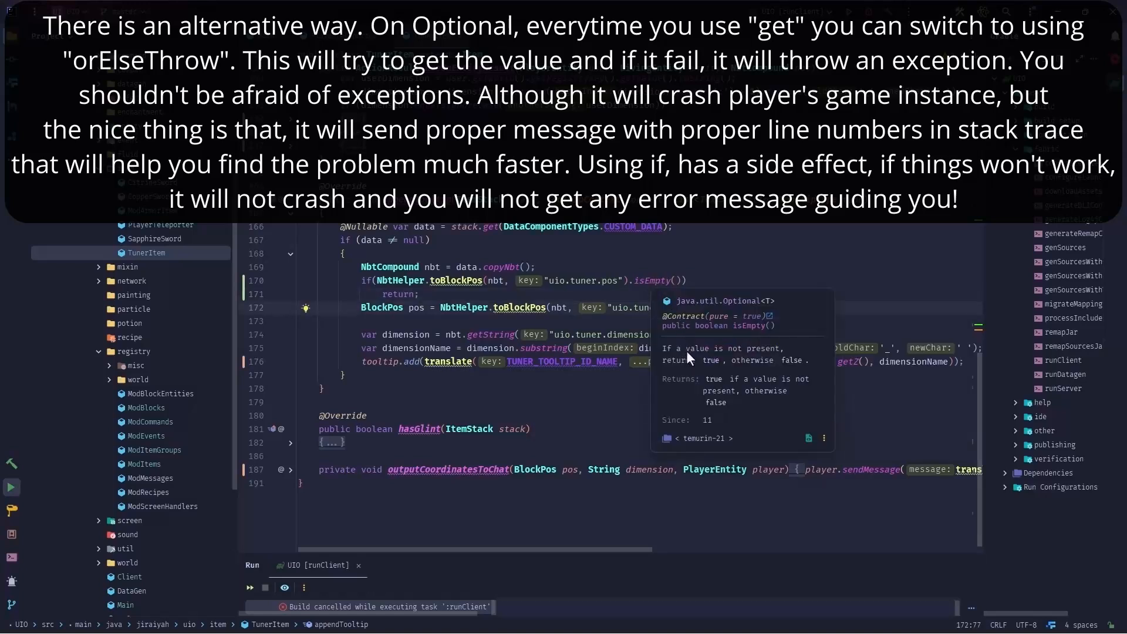
pyautogui.moveTo(717, 371)
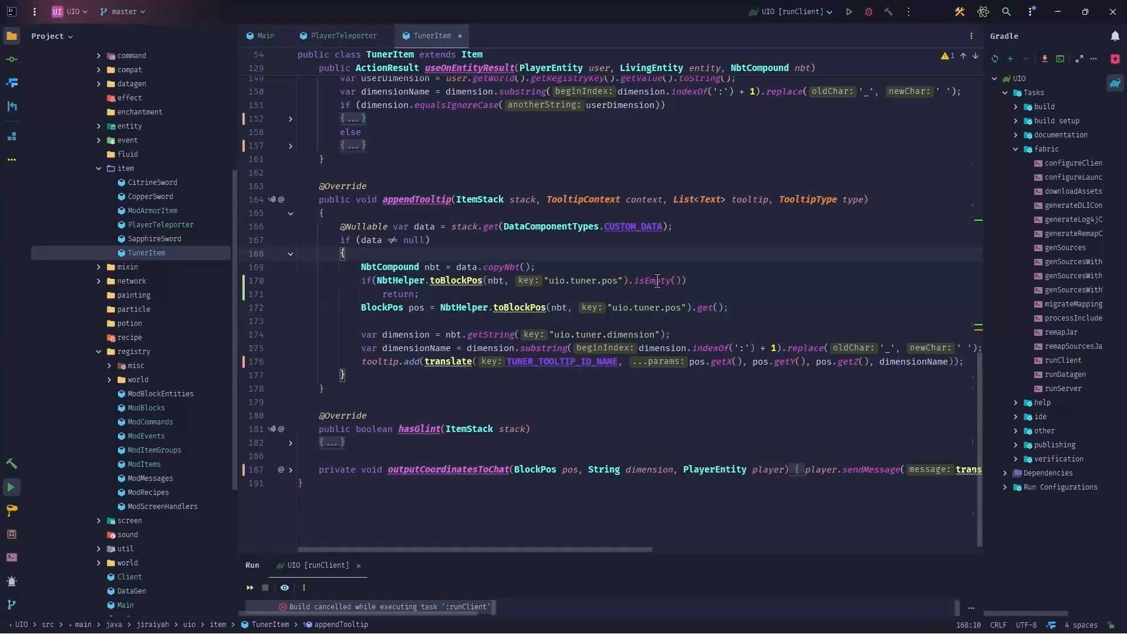
pyautogui.moveTo(657, 279)
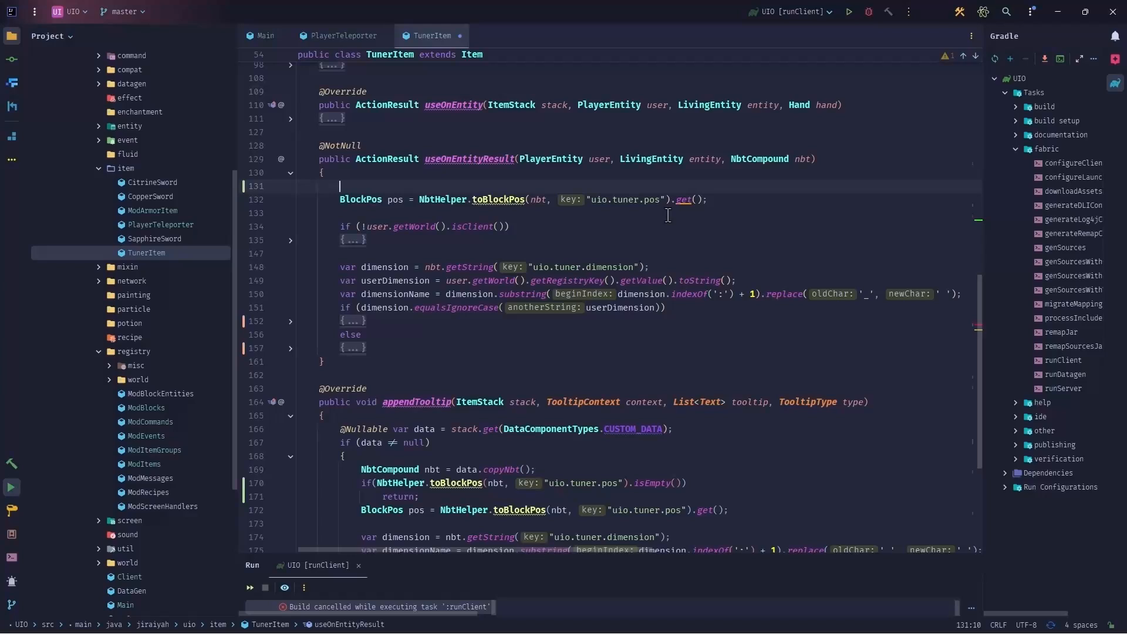
pyautogui.write('if(NbtHelper.toBlockPos(nbt, "uio.tuner.pos").isEmpty())')
pyautogui.write('return')
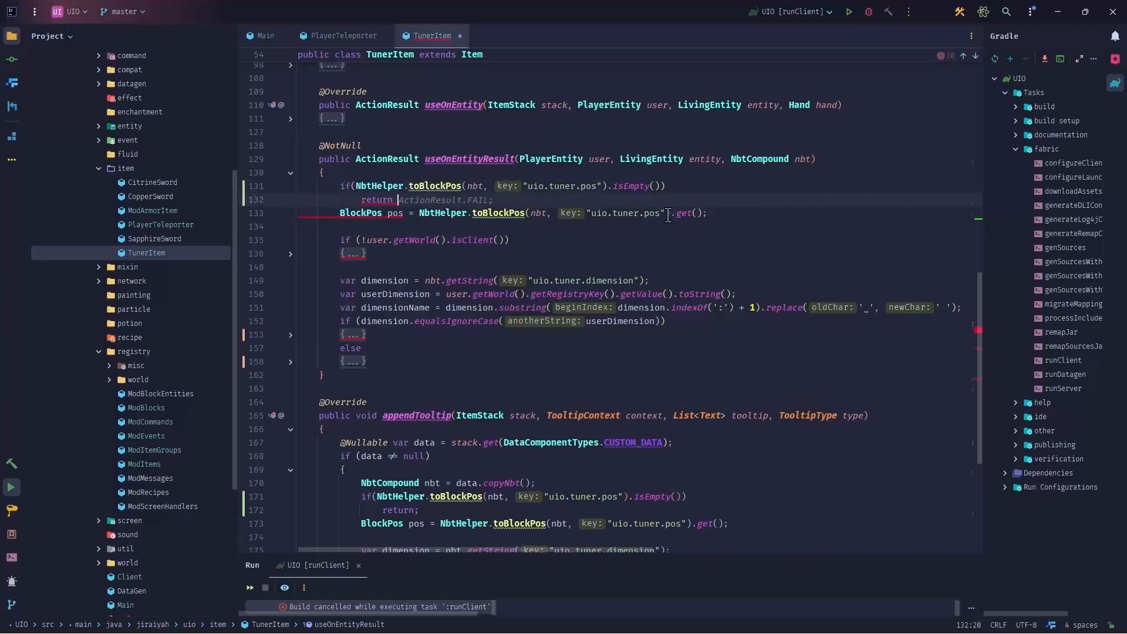
pyautogui.write('PA')
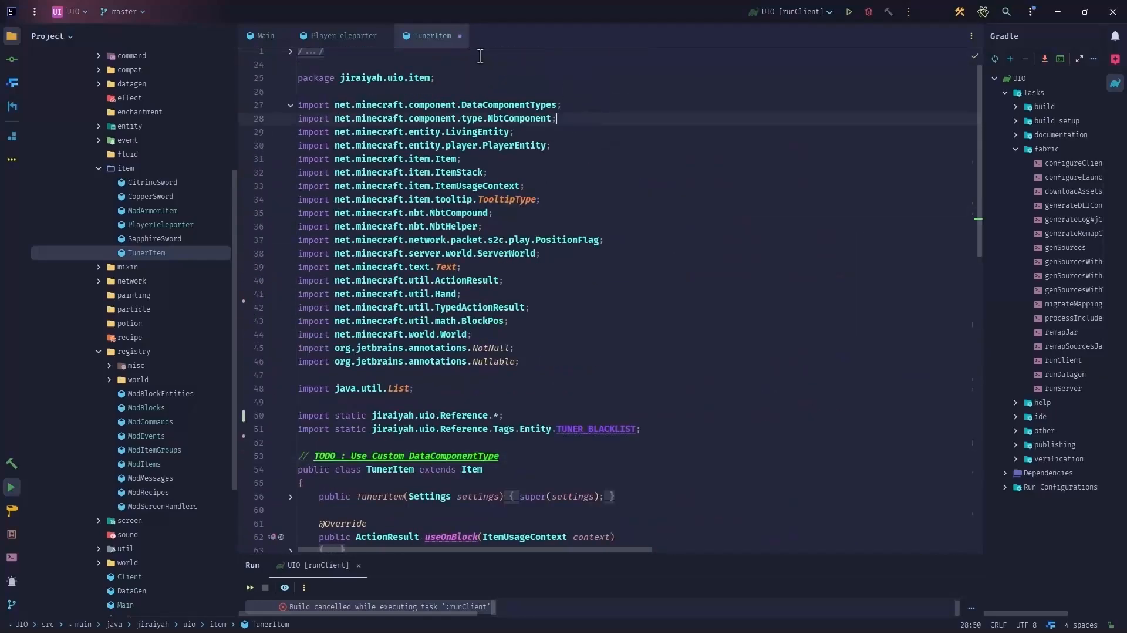
# Close TunerItem and add the empty-position return; guard to PlayerTeleporter.appendTooltip using uio.teleporter.pos
pyautogui.click(339, 35)
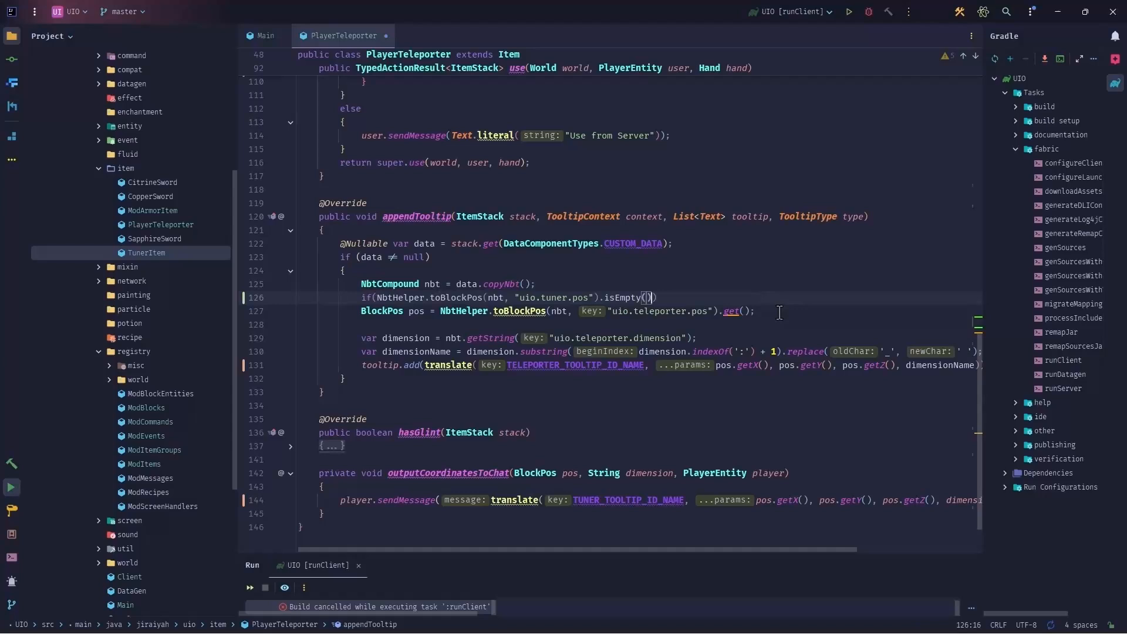
pyautogui.write('return;')
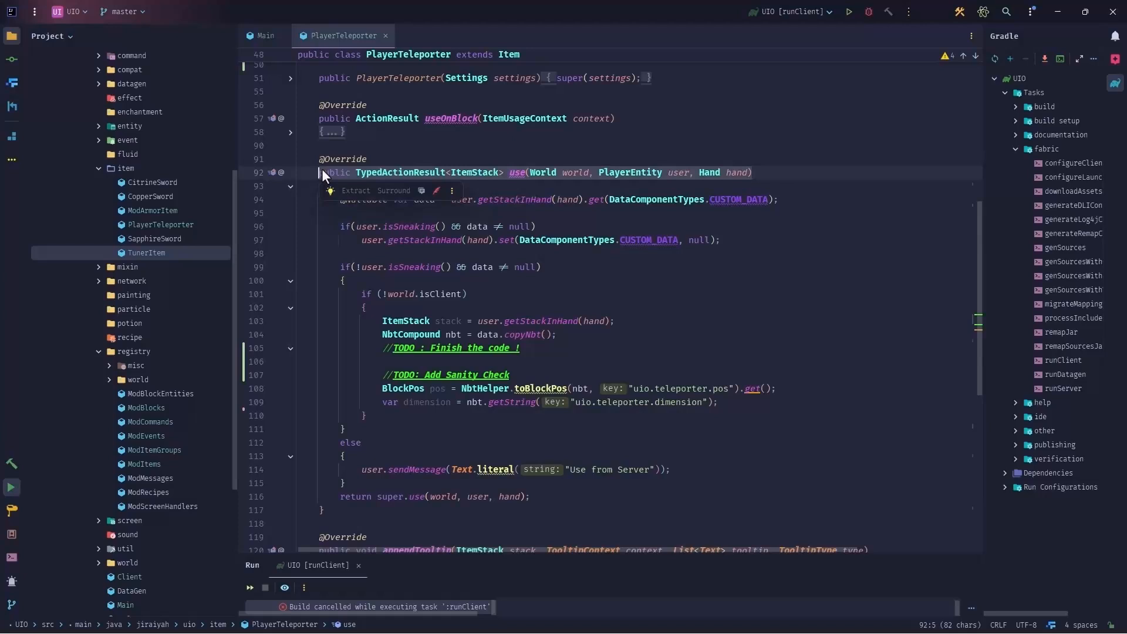
pyautogui.scroll(-3)
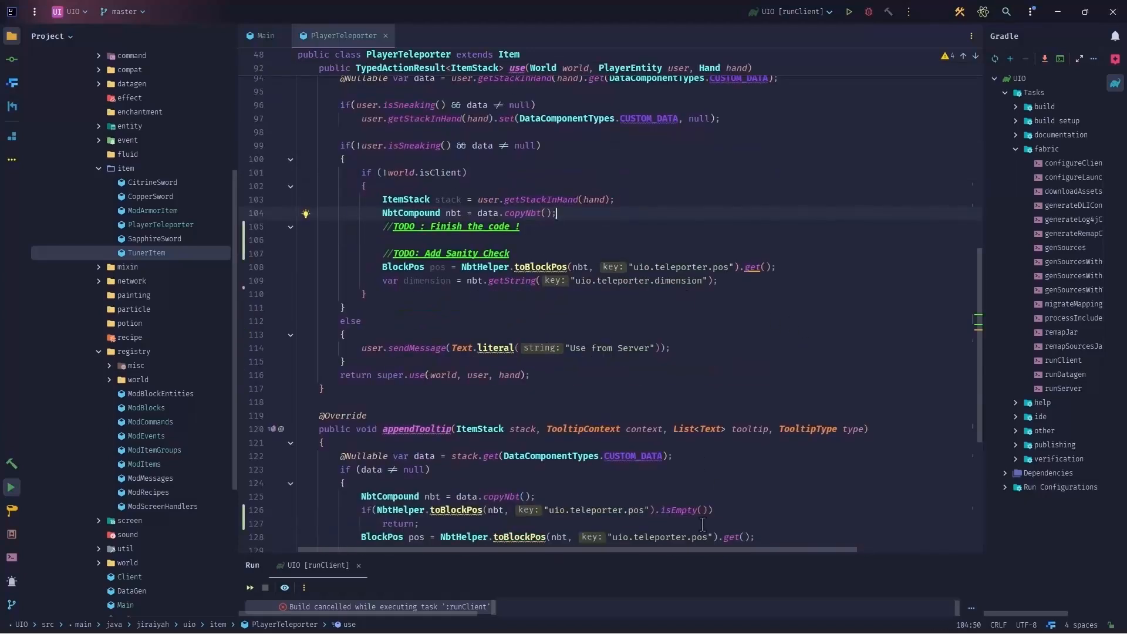
pyautogui.click(555, 509)
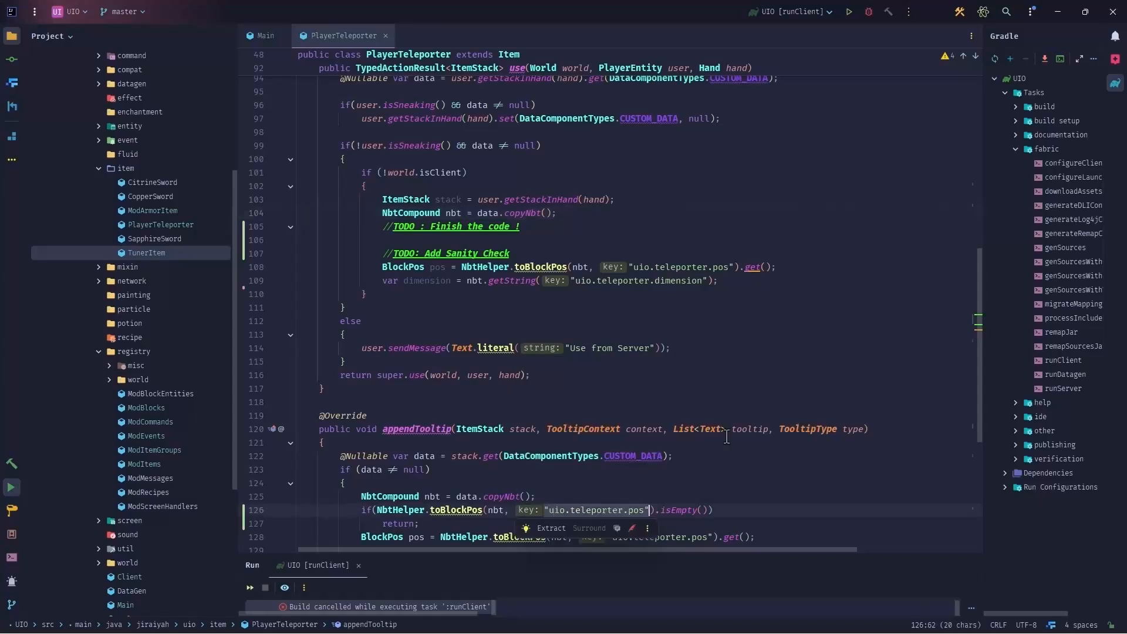
pyautogui.scroll(-3)
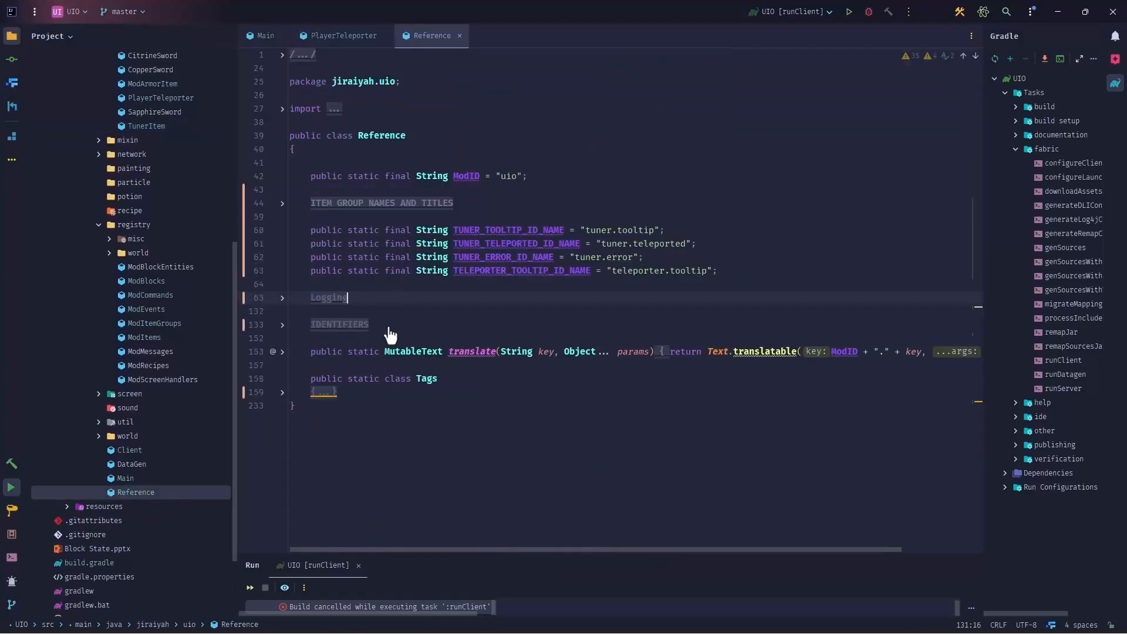
# Define a Reference.Keys string constant holding "uio.teleporter.pos"
pyautogui.write('public static class Keys')
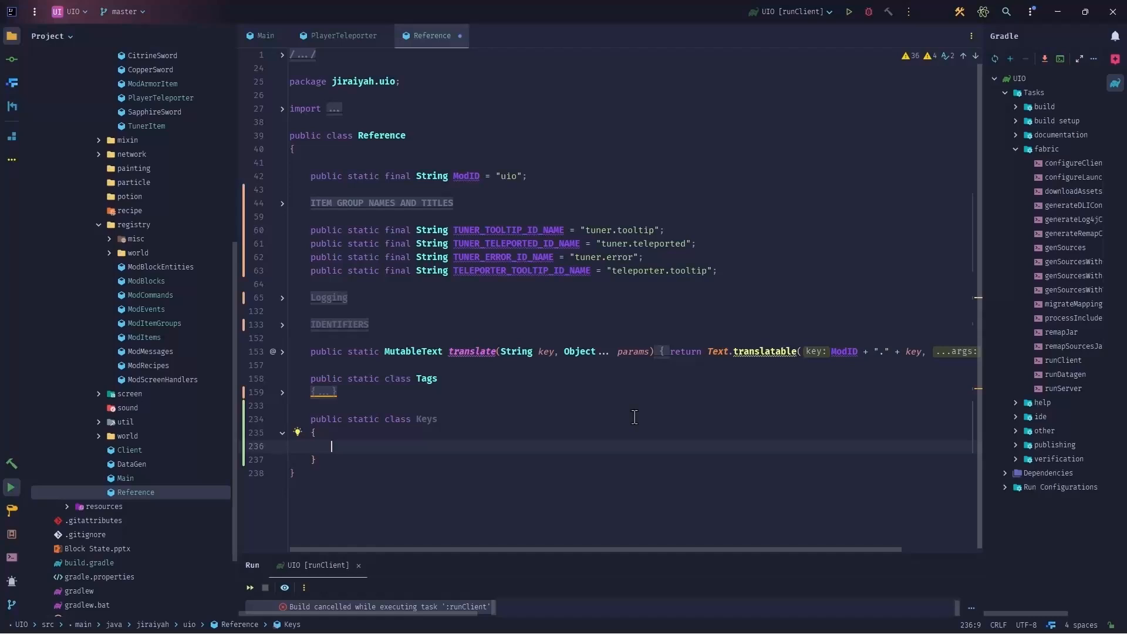
pyautogui.write('public static final String TUNER_KEY = "tuner";')
pyautogui.write('public static final String TELEPORTER_KEY = "teleporter";')
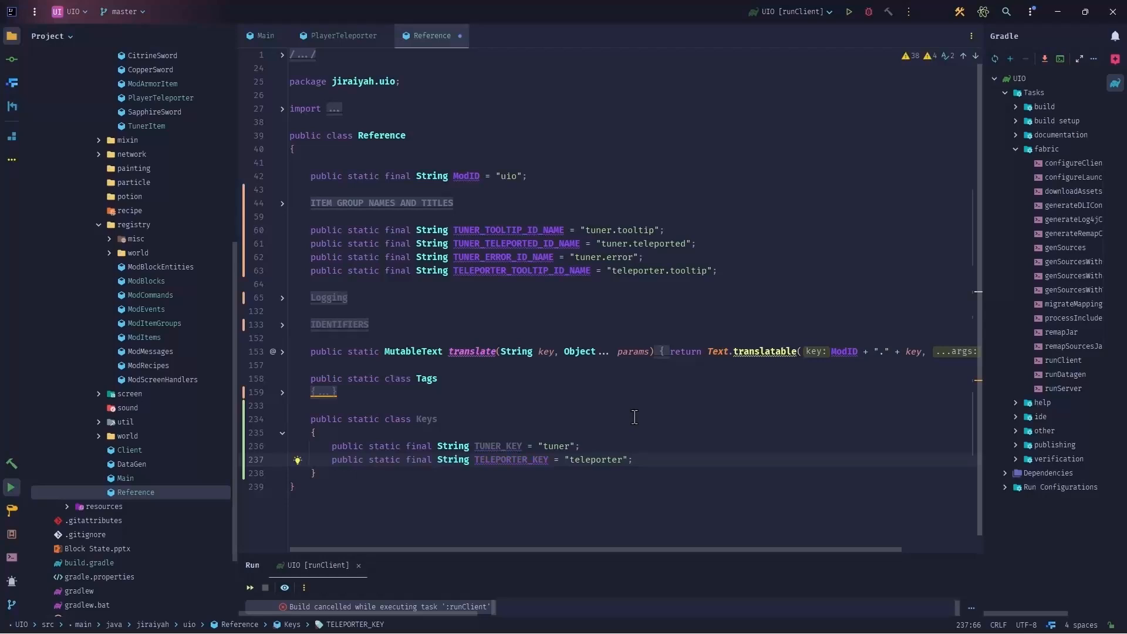
pyautogui.moveTo(500, 455)
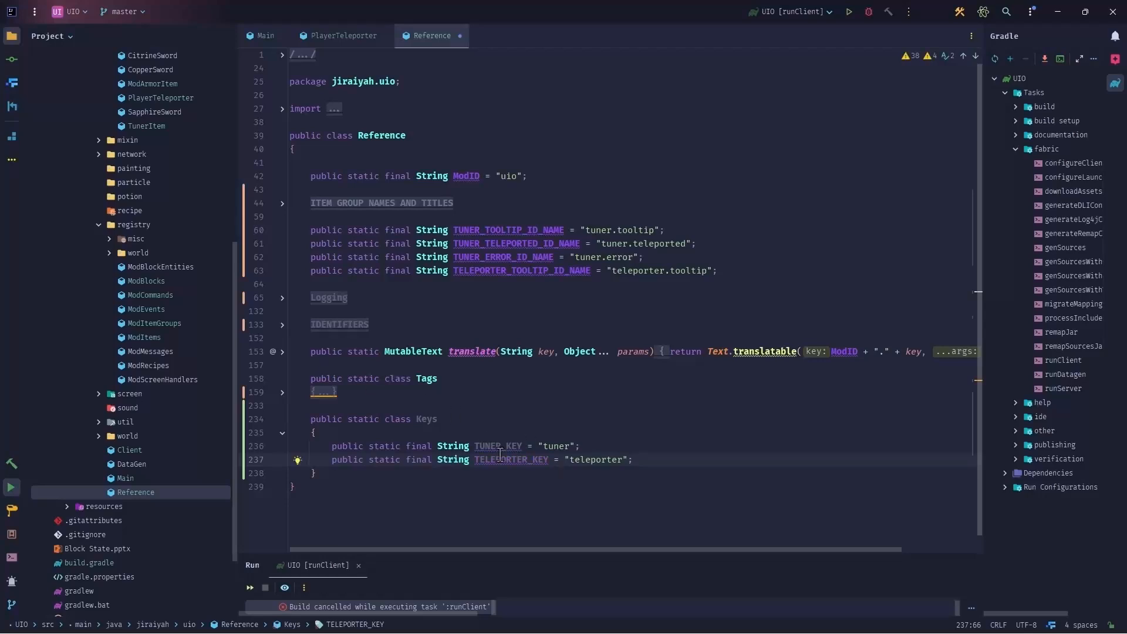
pyautogui.click(343, 35)
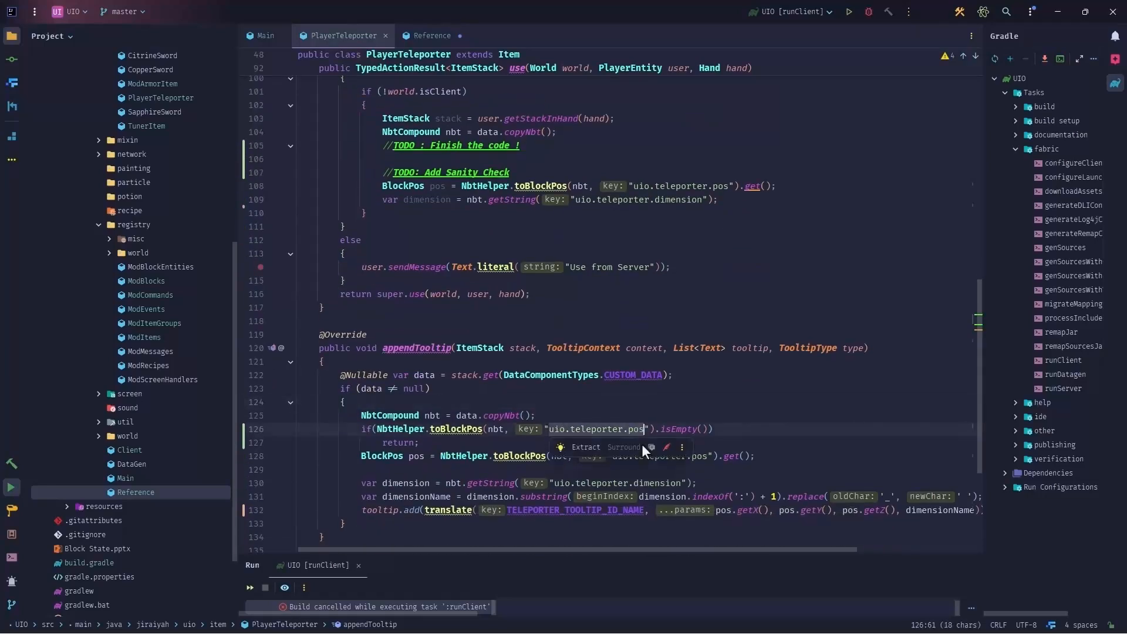
pyautogui.click(429, 36)
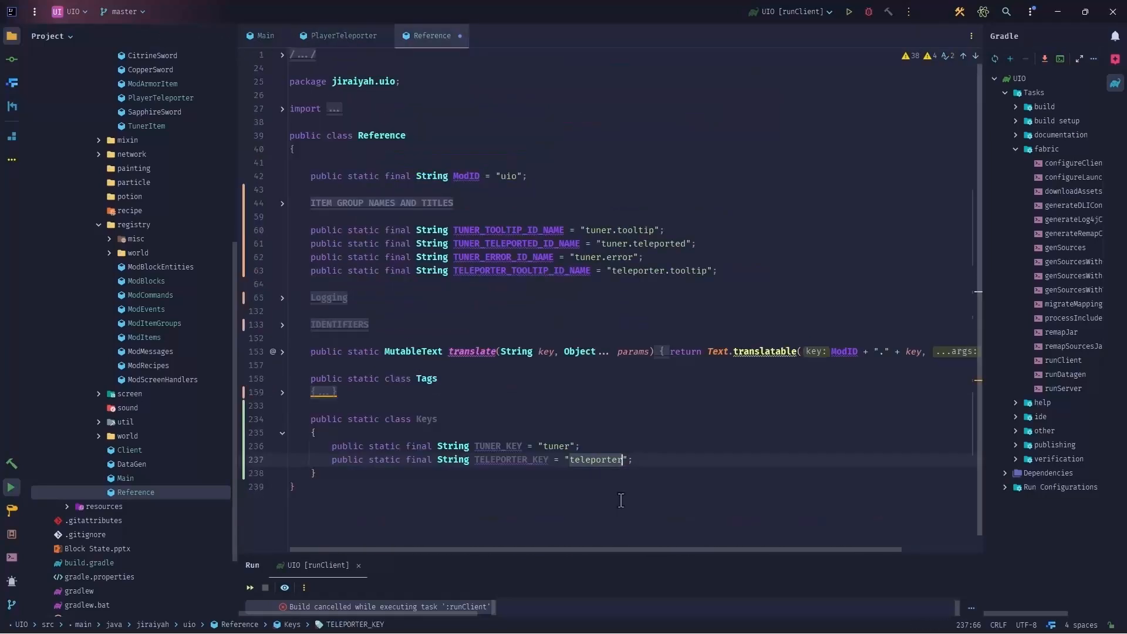
pyautogui.write('uio.teleporter.pos')
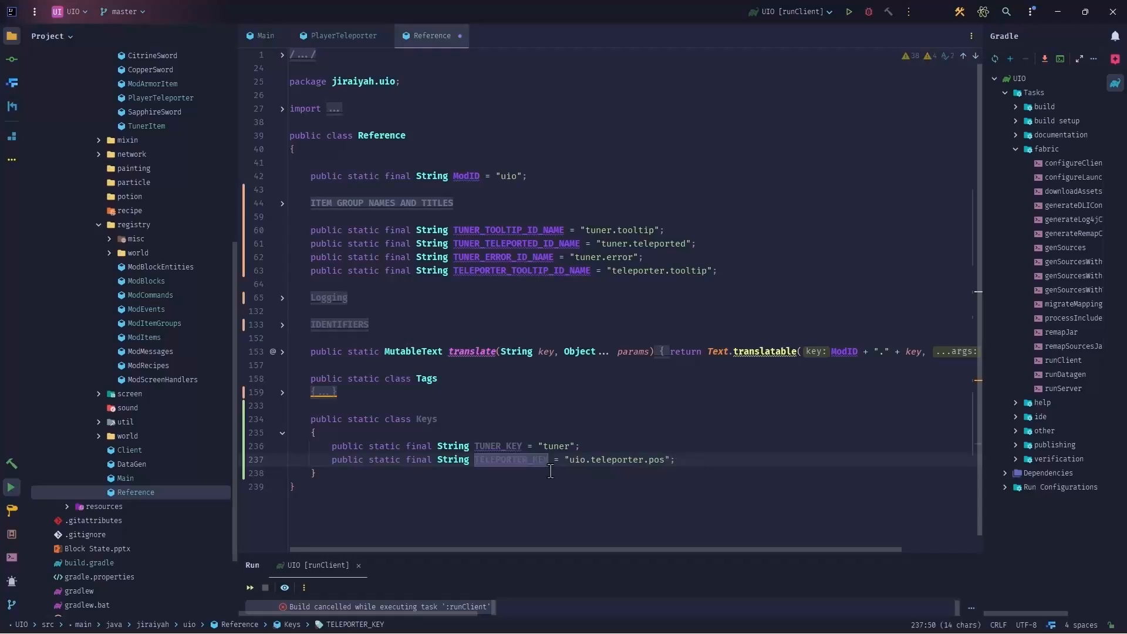
# Use the constant in PlayerTeleporter instead of the literal and rename it TELEPORTER_POS_KEY
pyautogui.click(343, 35)
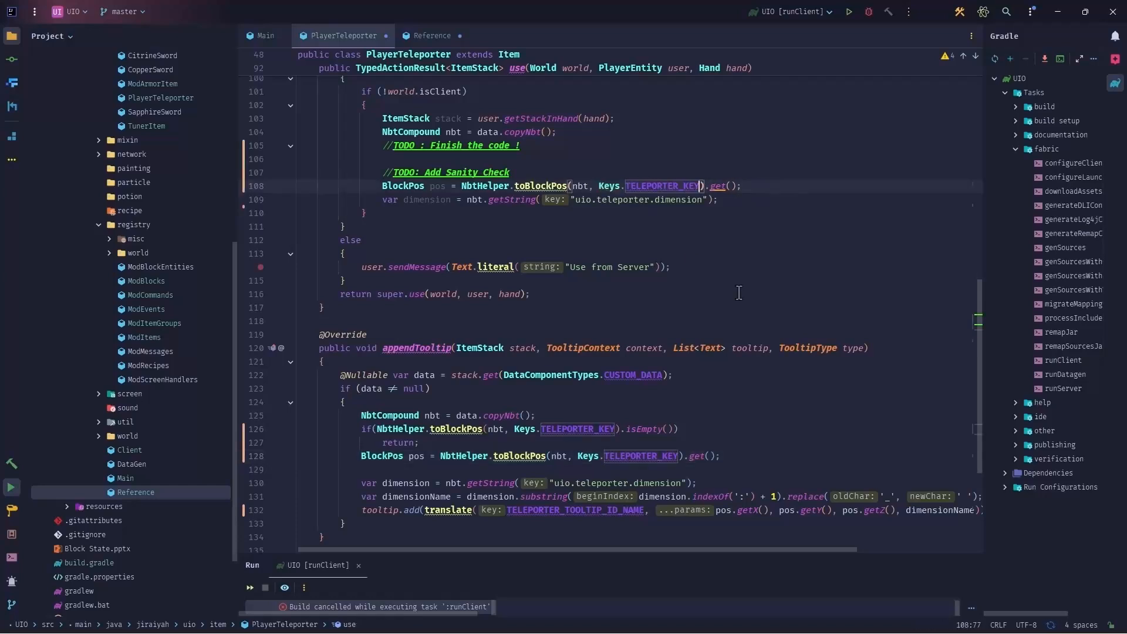
pyautogui.click(432, 36)
pyautogui.write('POS_')
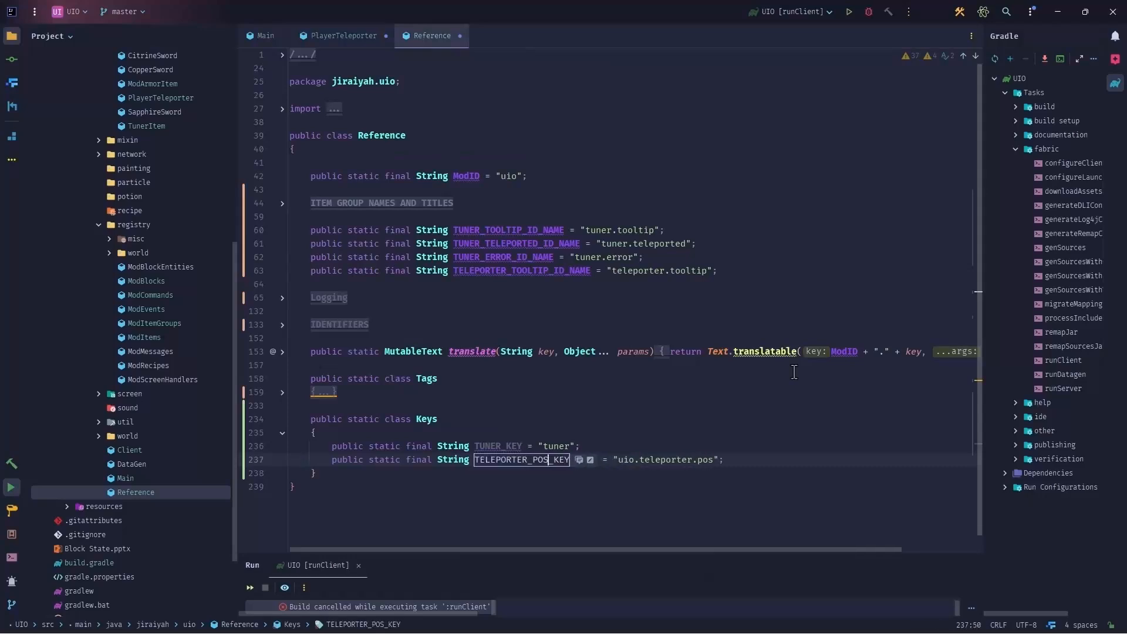
pyautogui.moveTo(681, 302)
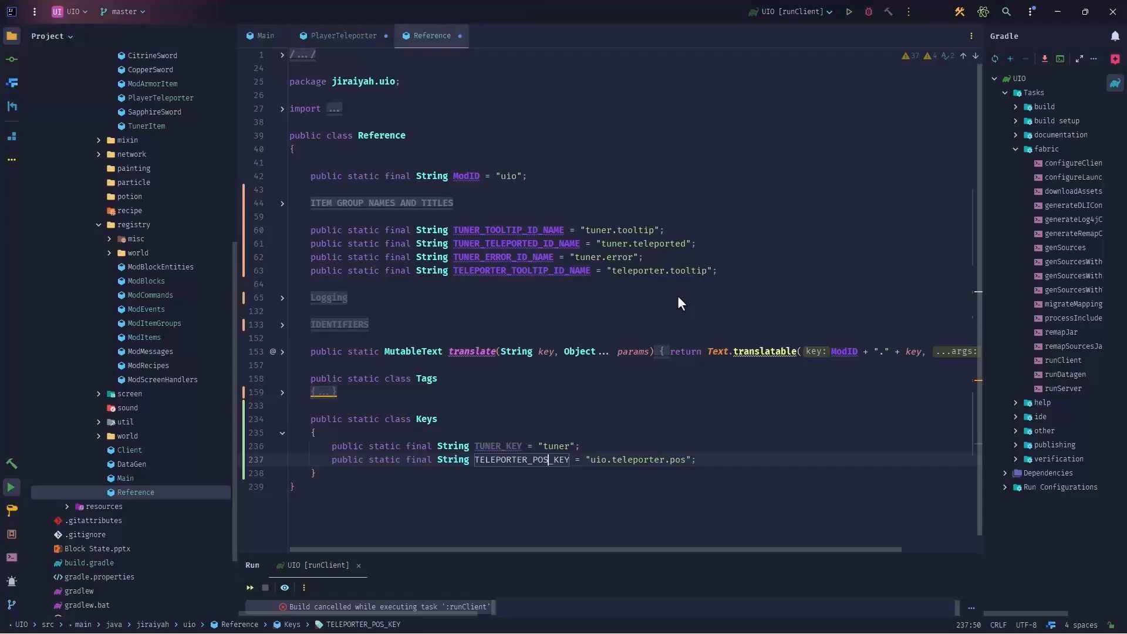
pyautogui.click(343, 35)
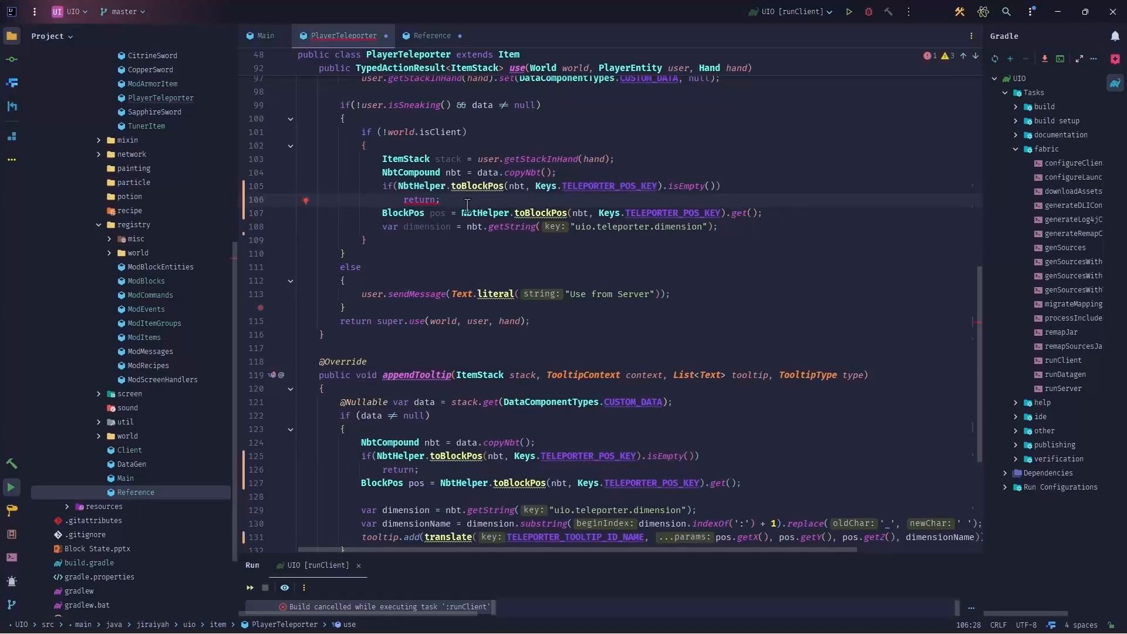
# Guard use() with nbt == null || empty position returning super.use(world, user, hand), then declare the MinecraftServer
pyautogui.write('super.use(world, user, hand')
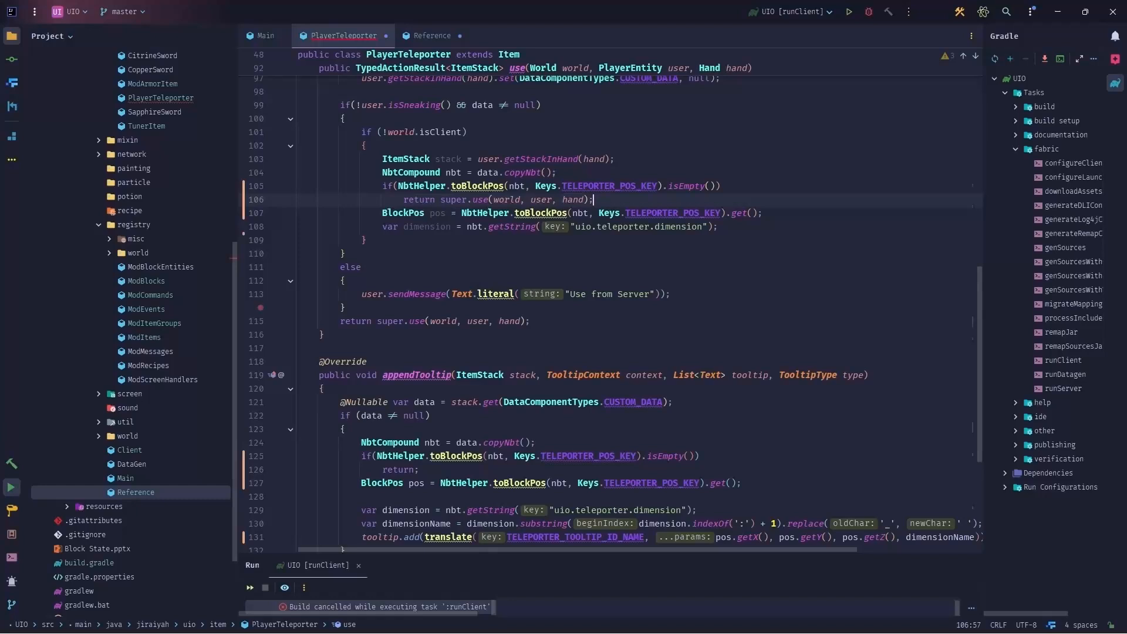
pyautogui.press('Enter')
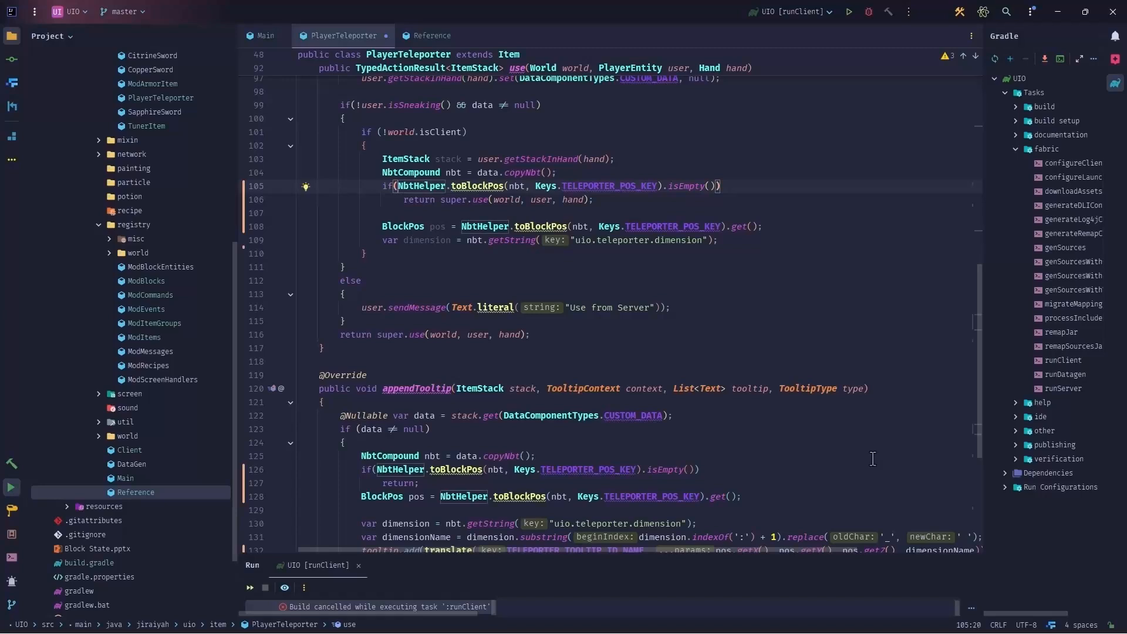
pyautogui.write('nbt,')
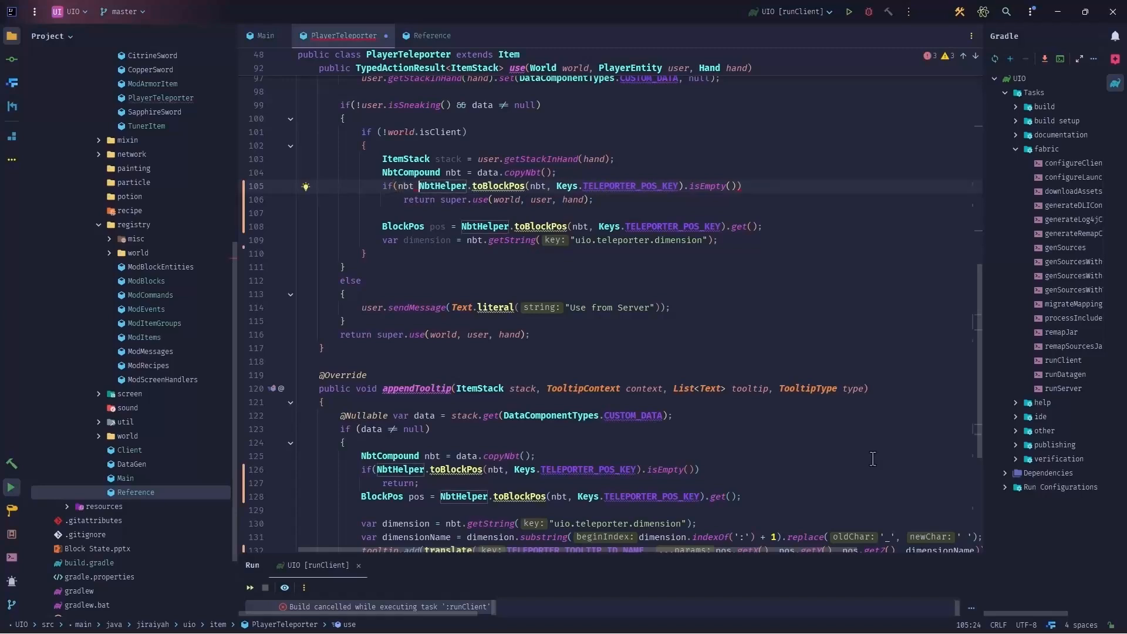
pyautogui.write('nbt == null ||')
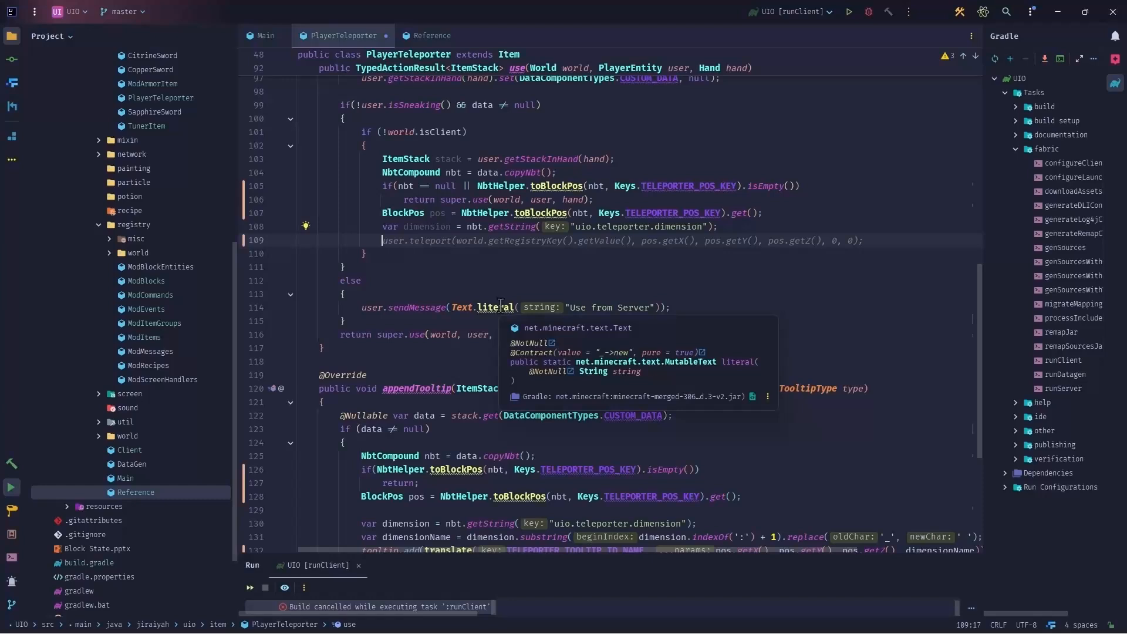
pyautogui.write('MinecraftServer server = user.getServer();')
pyautogui.write('RegistryKey<World> storedKey = RegistryKey.of(RegistryKey.WORLD, dimension);')
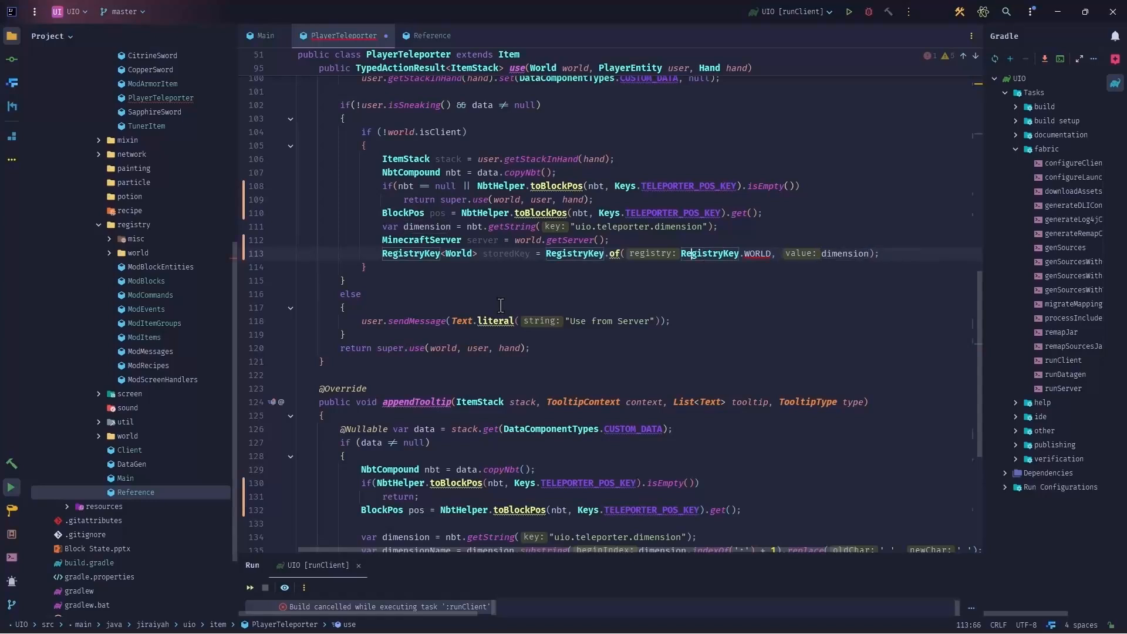
# Build the World RegistryKey via idOf(dimension) and return super.use when storedKey is null
pyautogui.write('idOf(')
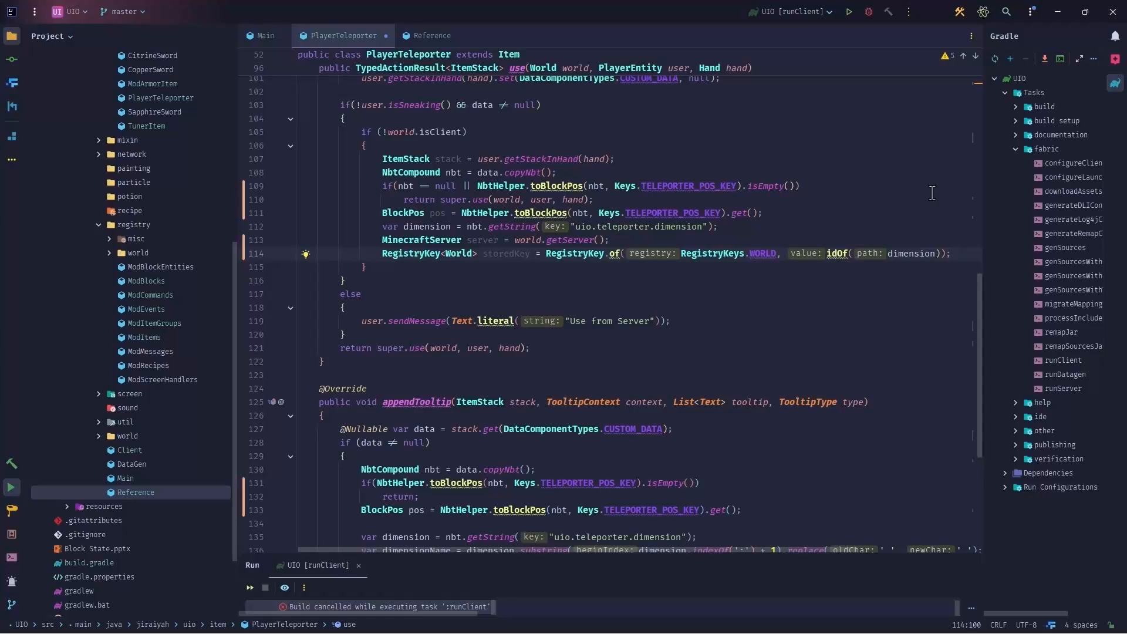
pyautogui.press('Enter')
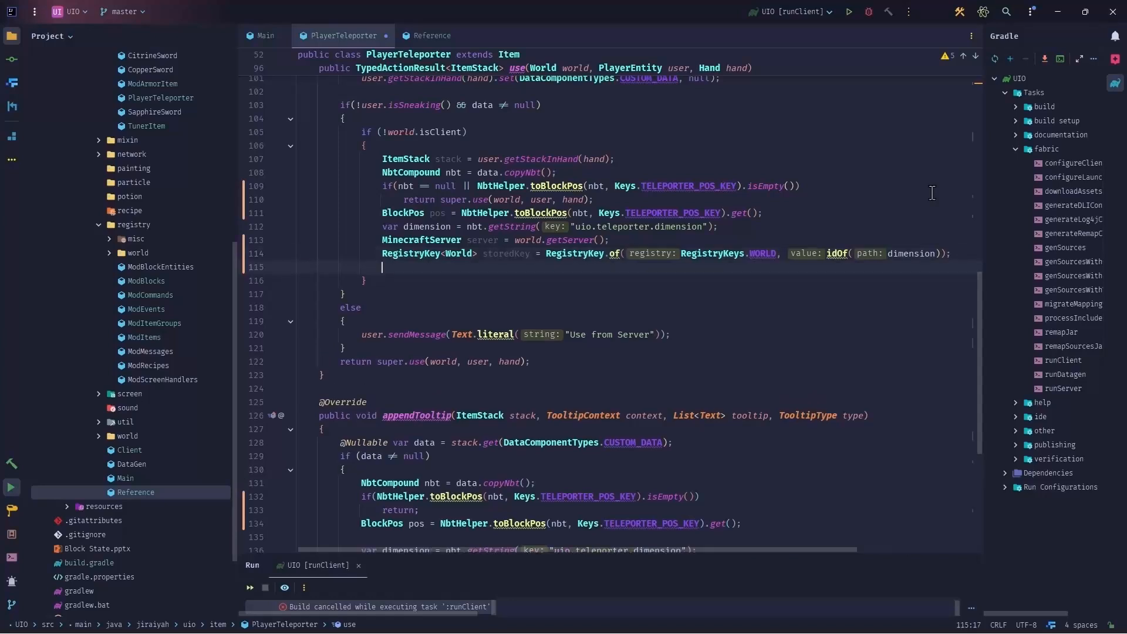
pyautogui.write('if(')
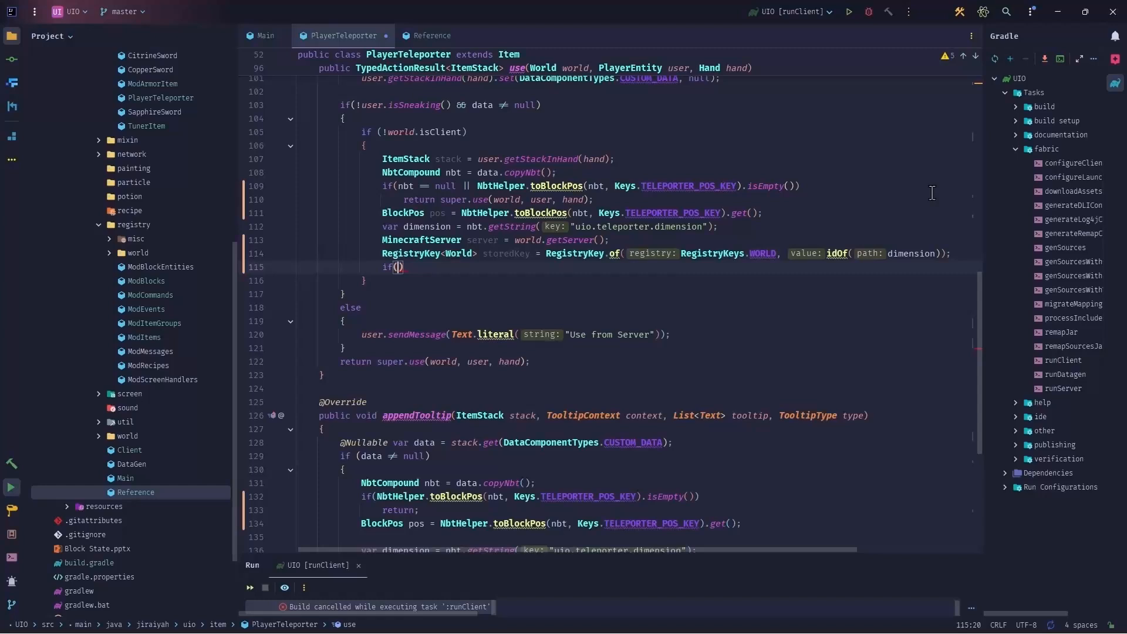
pyautogui.write('storedKey == null')
pyautogui.write('return super.use(world, user, hand);')
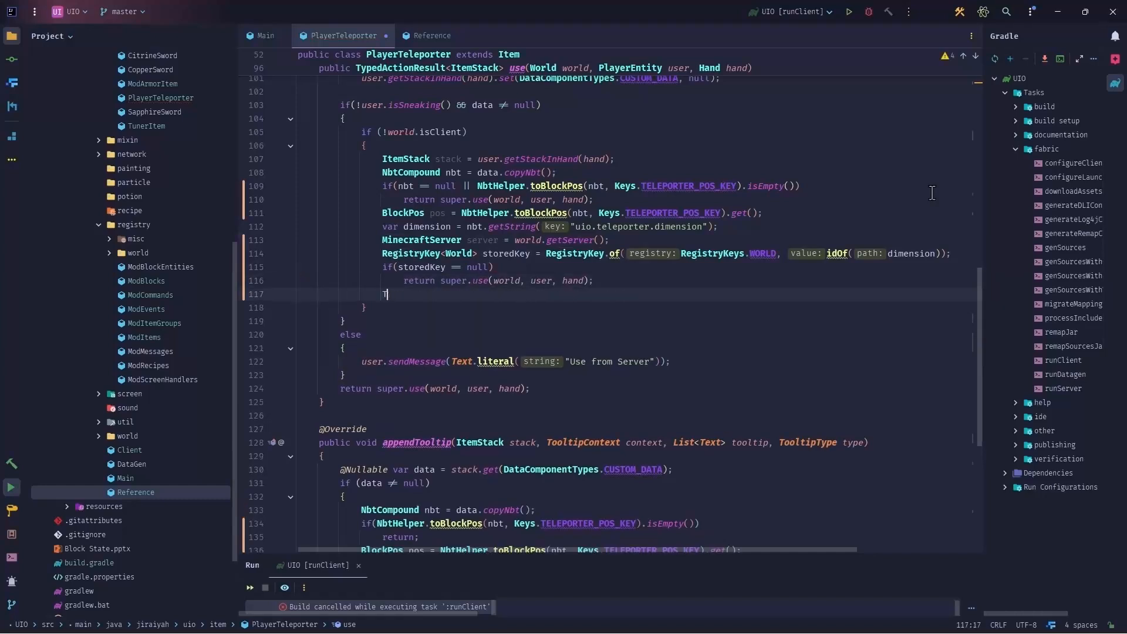
# Declare TeleportTarget target with placeholder values, passing server.getWorld(storedKey) as the world
pyautogui.write('TeleportTarget')
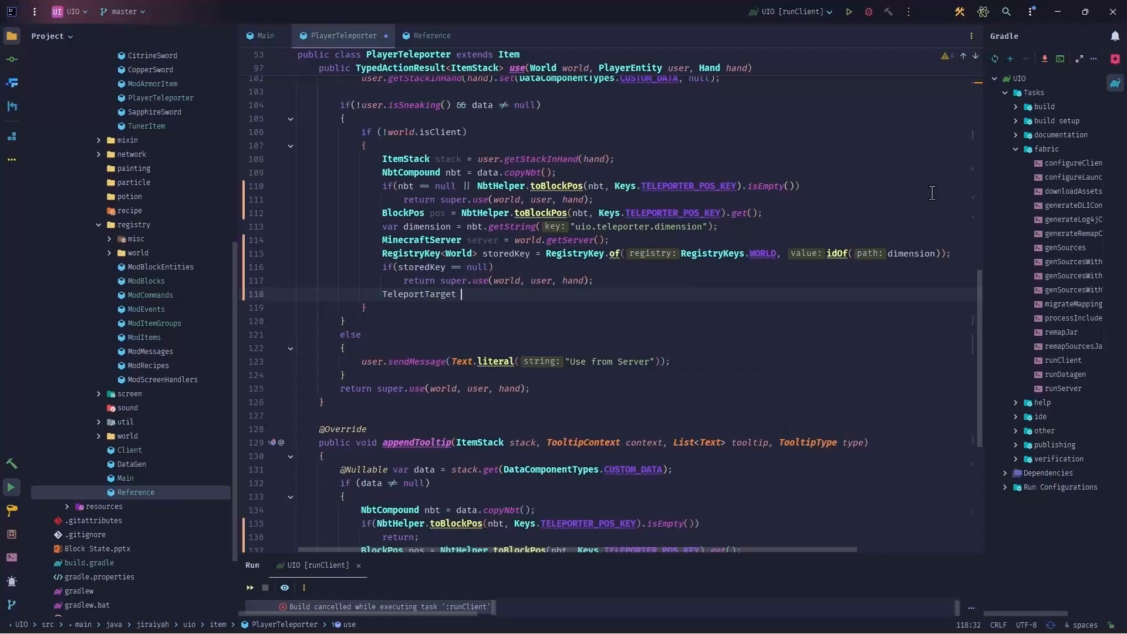
pyautogui.write('target = new TeleportTarget(pos, 0, 0, 0, false, false);')
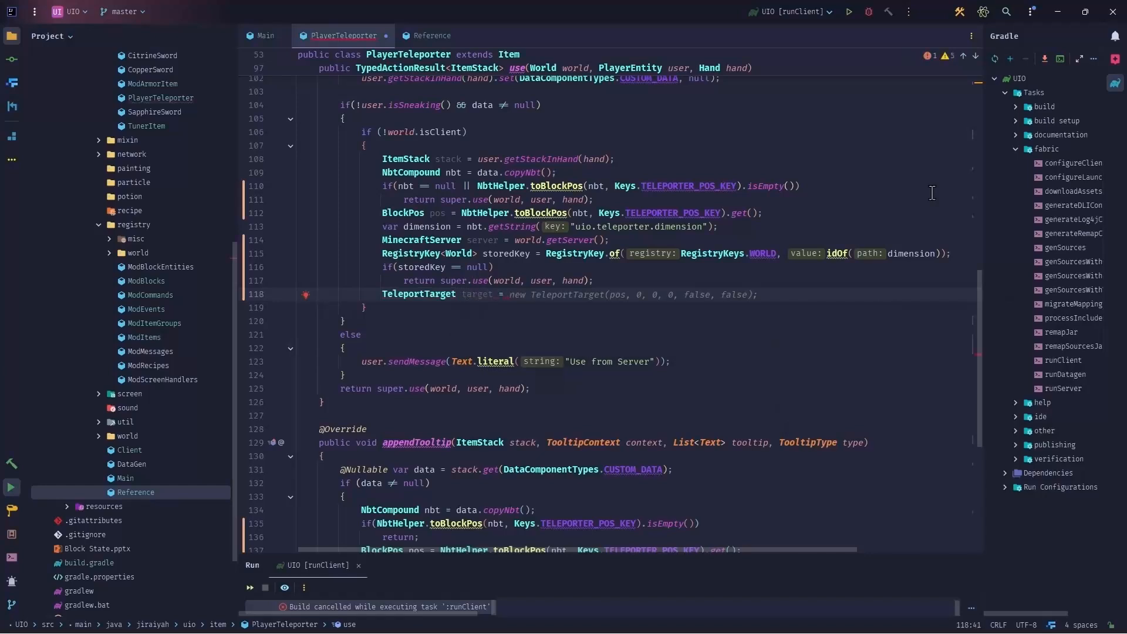
pyautogui.write('server.getPlayerManager().getPlayer(user.getUuid()).teleport(storedKey, target);')
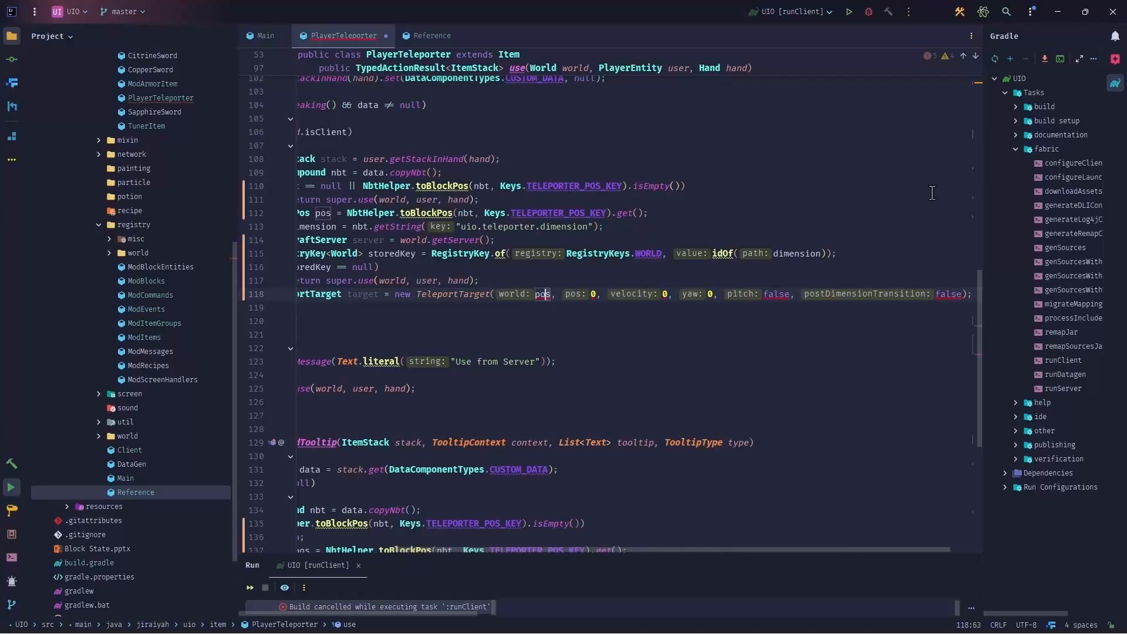
pyautogui.write('world.getServer(')
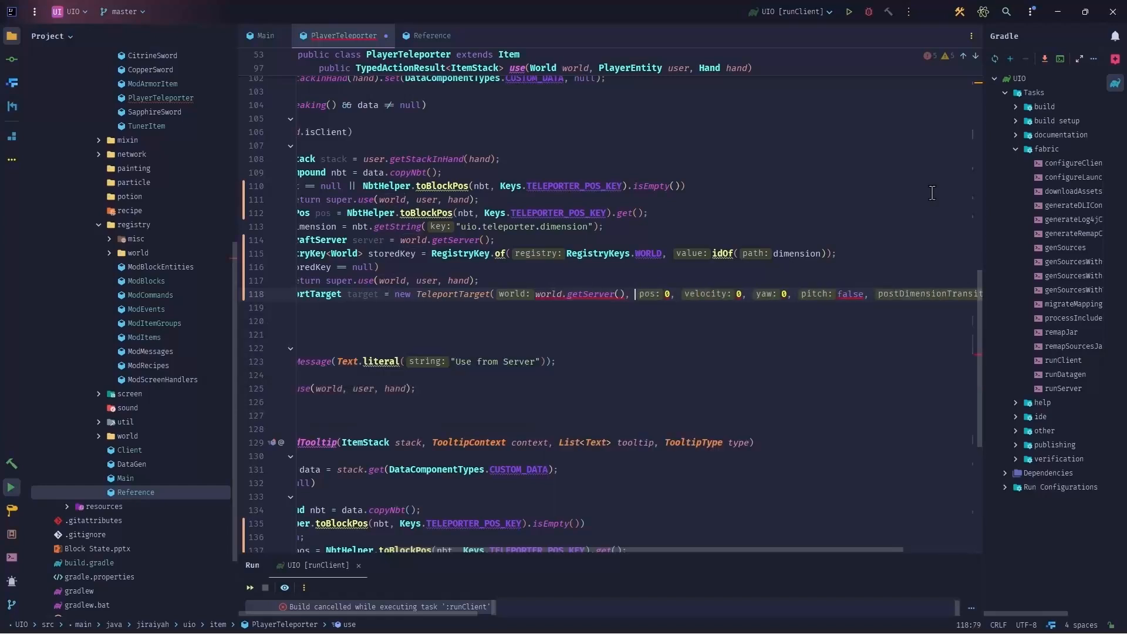
pyautogui.doubleClick(593, 294)
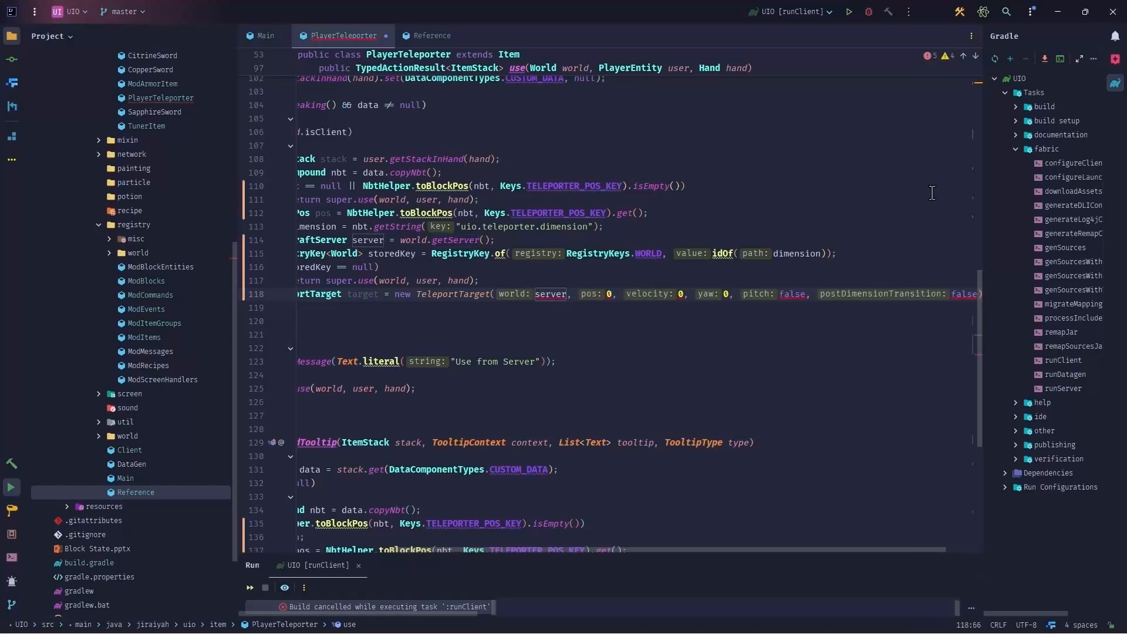
pyautogui.write('.getWorld(storedKey')
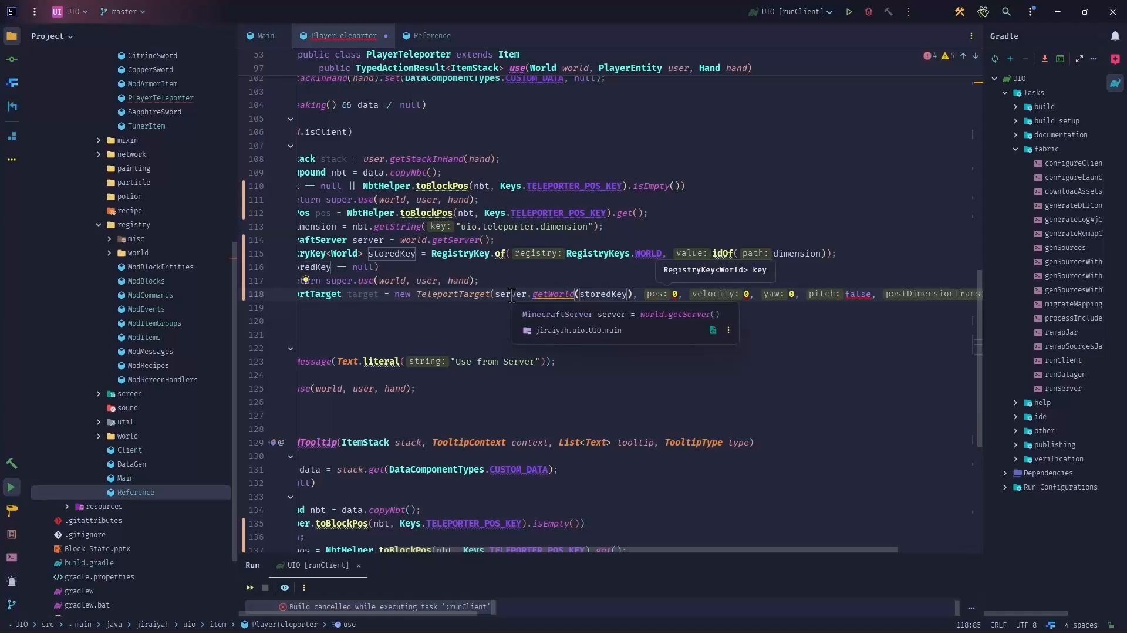
pyautogui.moveTo(551, 294)
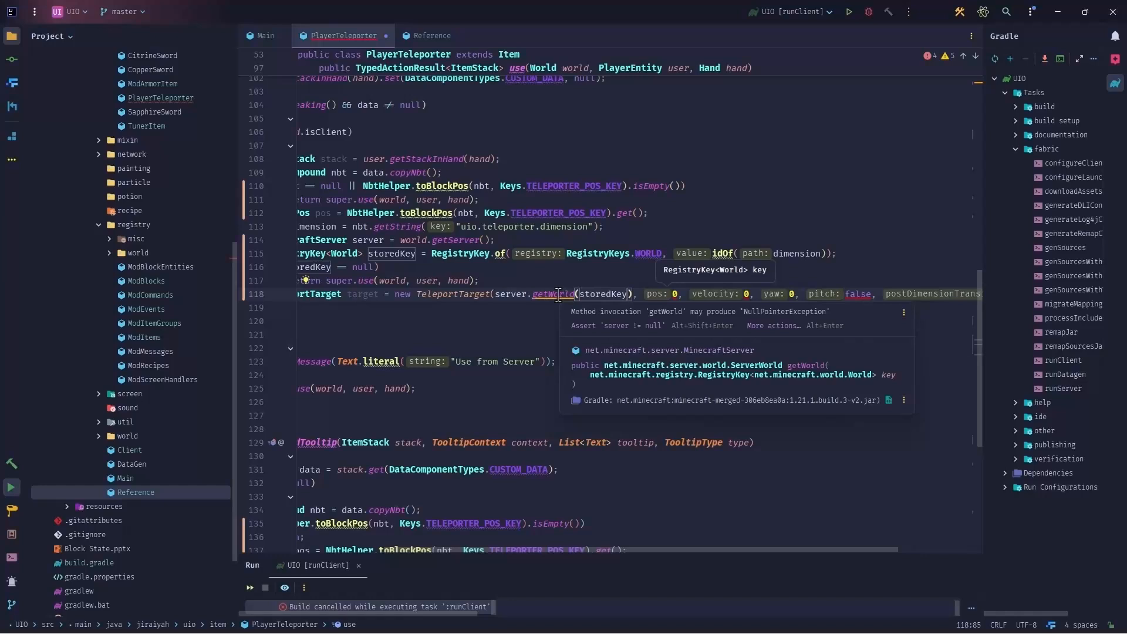
pyautogui.moveTo(620, 336)
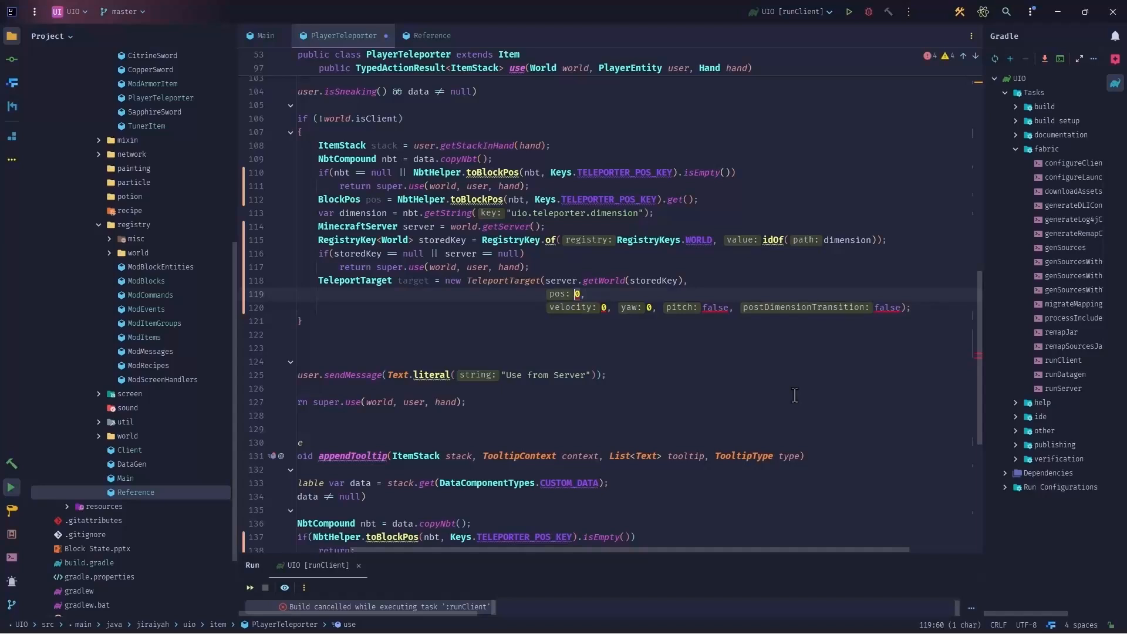
# Fill the TeleportTarget with a centred Vec3d position one block up, zero velocity Vec3d(0, 0, 0) and the target type
pyautogui.write('new')
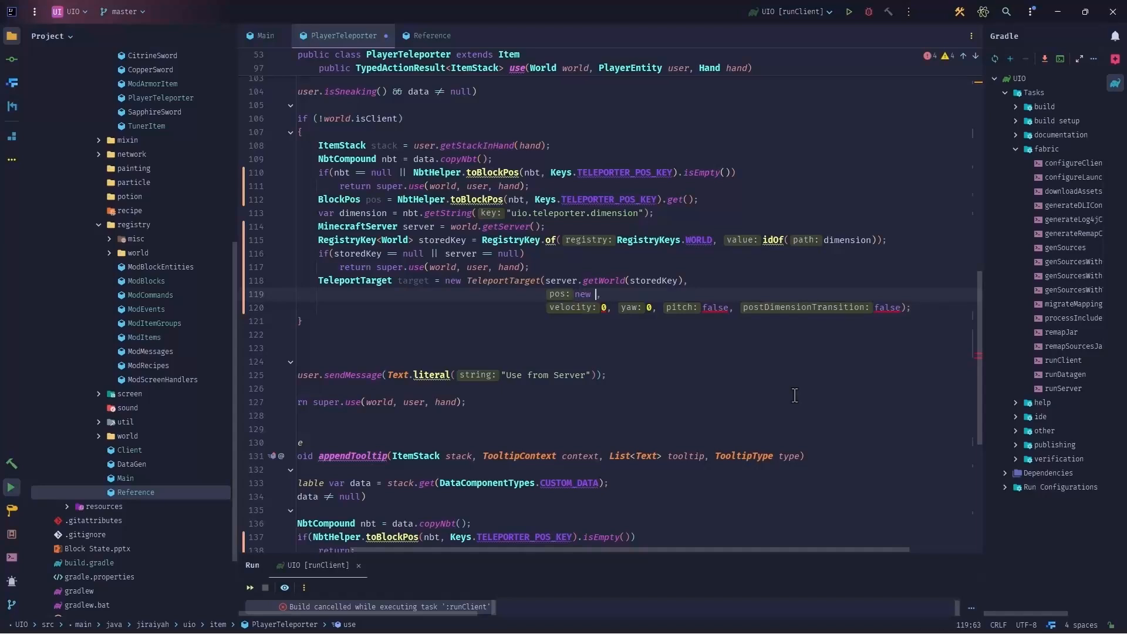
pyautogui.write('Vec3d(pos.getX() + 0.5,')
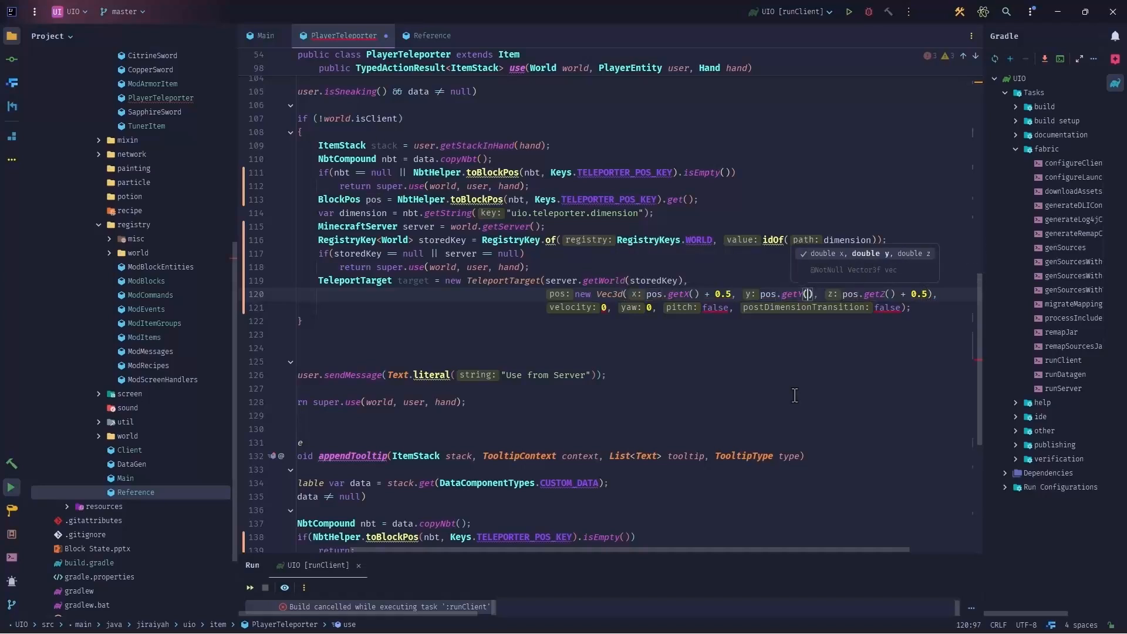
pyautogui.write('+ 1.0f')
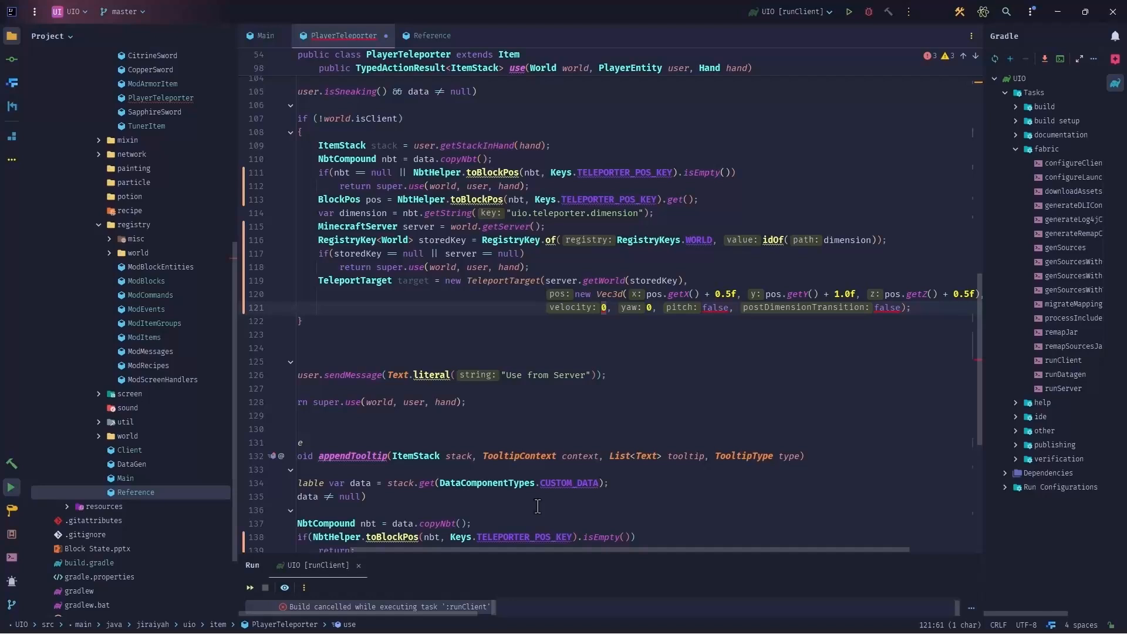
pyautogui.write('new Vec3d(')
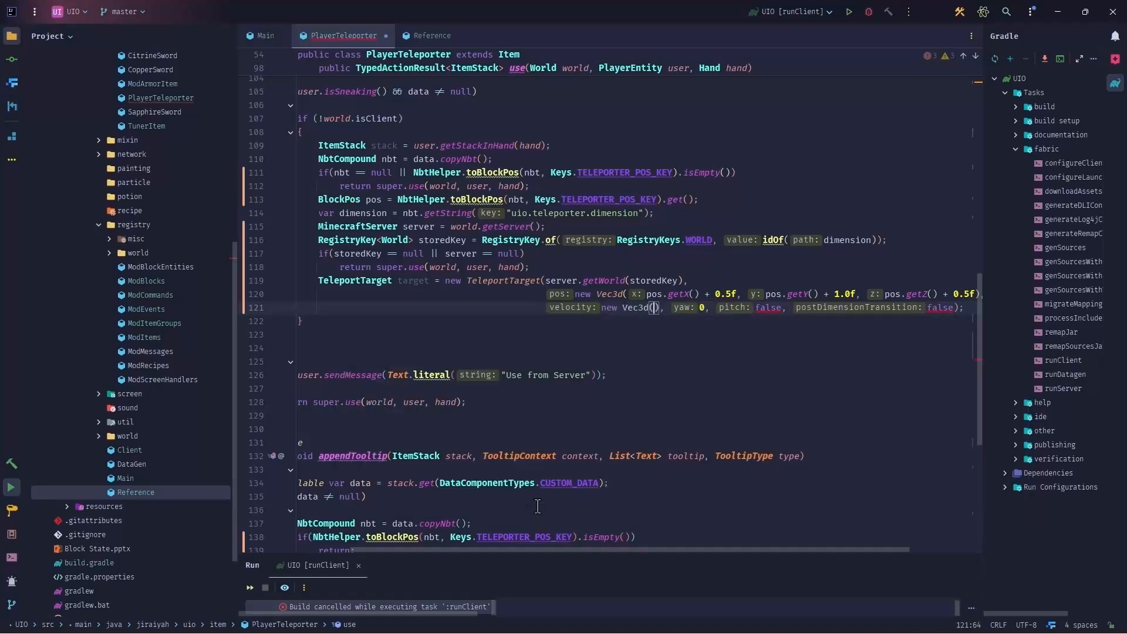
pyautogui.write('0, 0, 0')
pyautogui.write('user.getYaw(),')
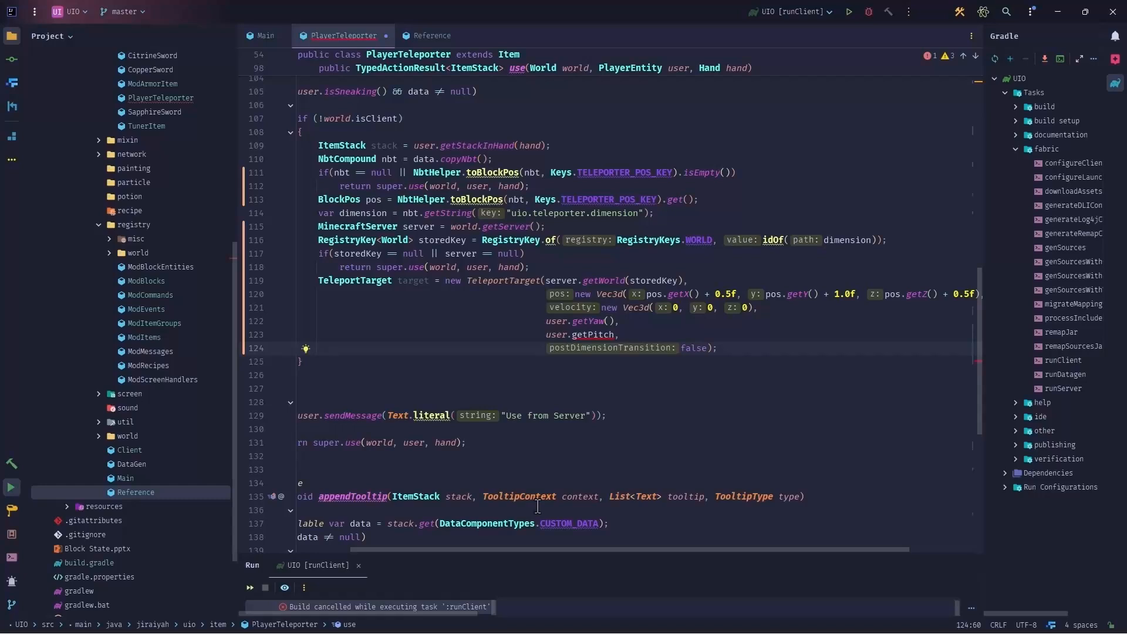
pyautogui.write('T);')
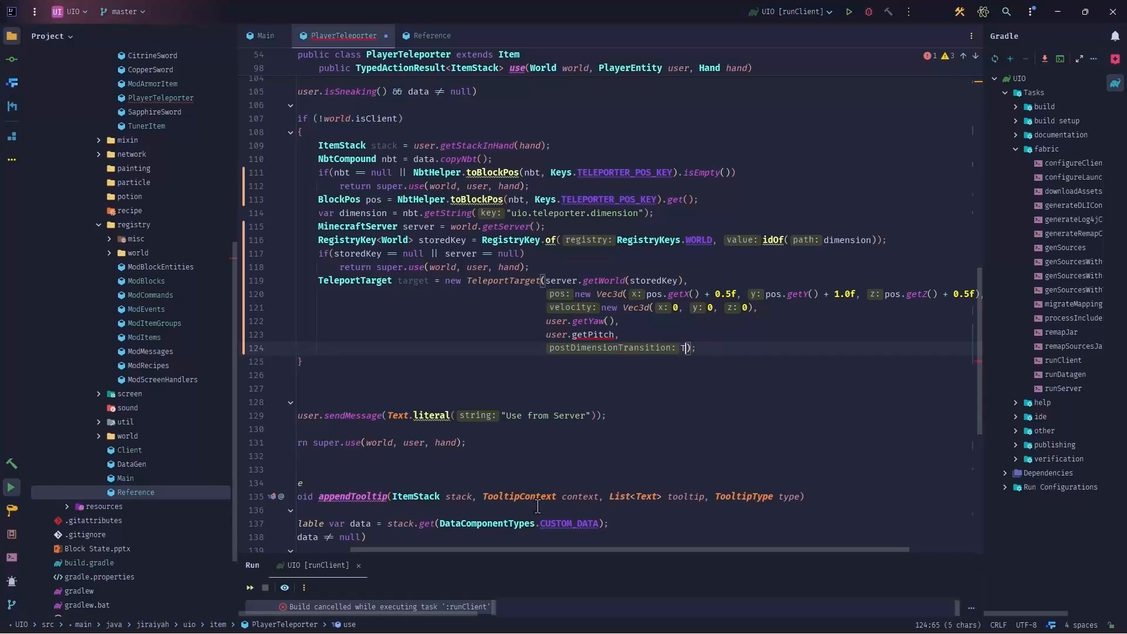
pyautogui.write('TeleportTarget.Type.PLAYER')
pyautogui.click(585, 334)
pyautogui.write('(')
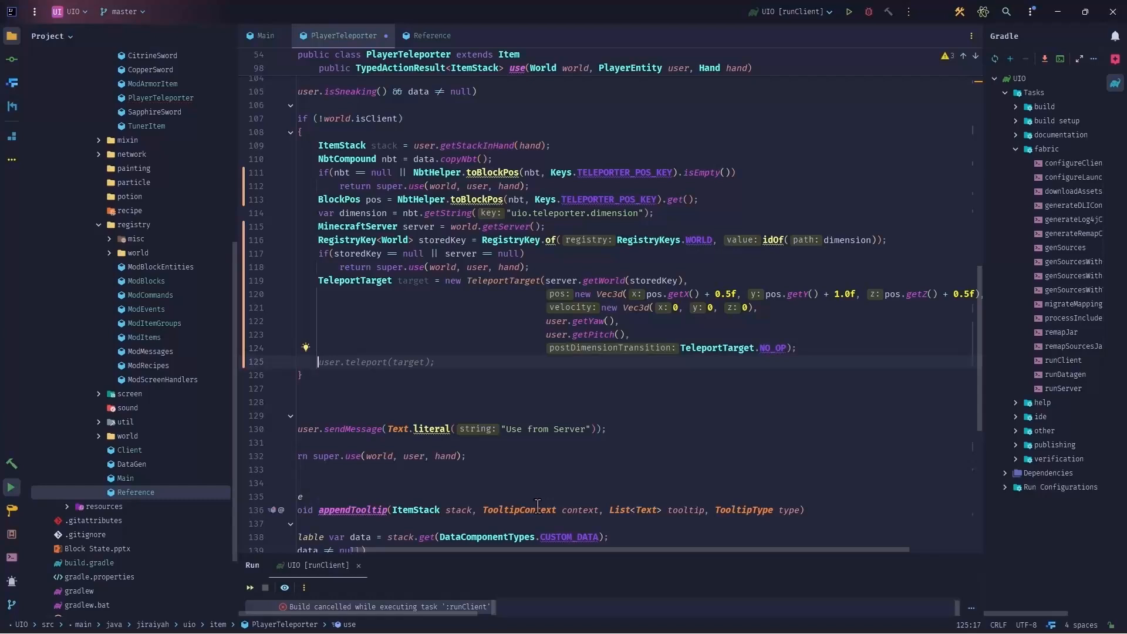
# Add a check that user.getWorld().getRegistryKey() equals storedKey
pyautogui.write('if(user)')
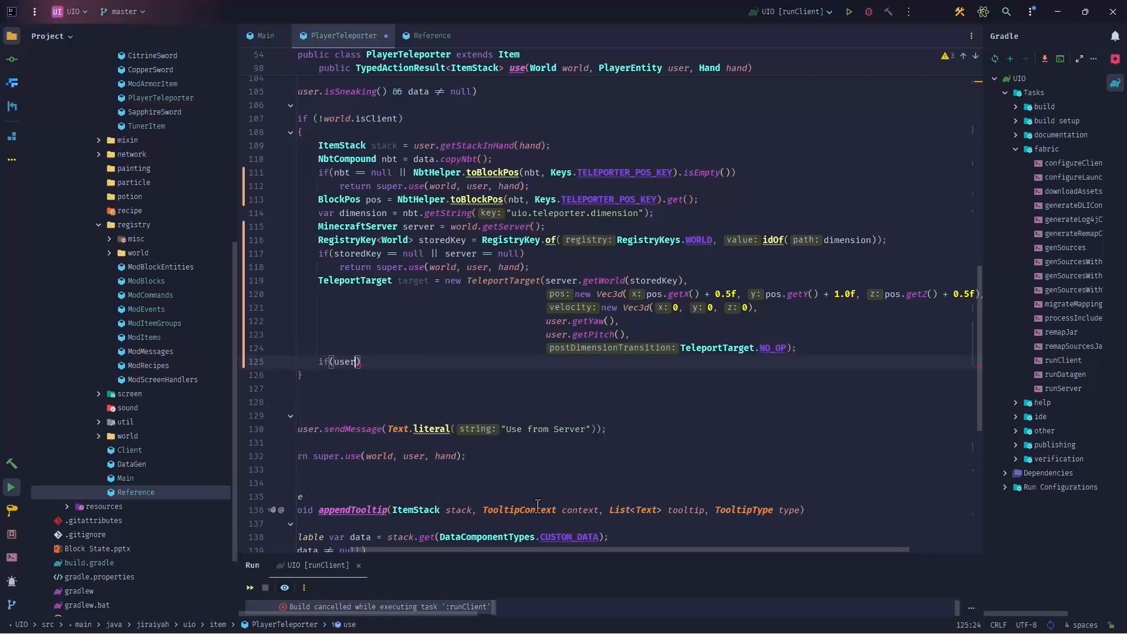
pyautogui.write('.getWorld().getRegistryKey() == storedKey')
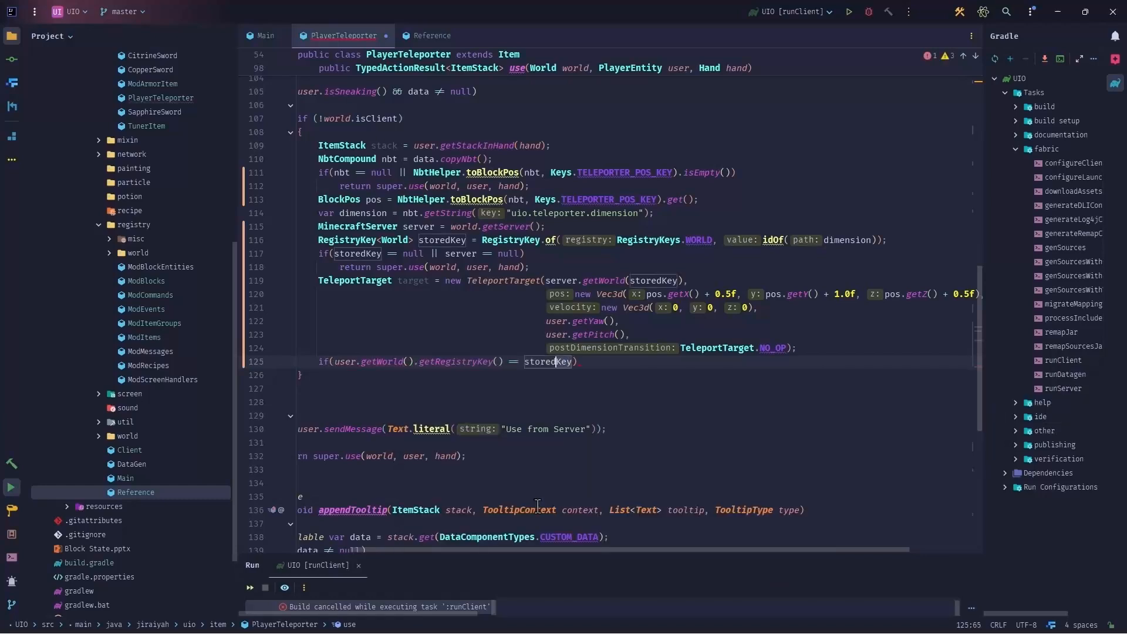
pyautogui.write('.')
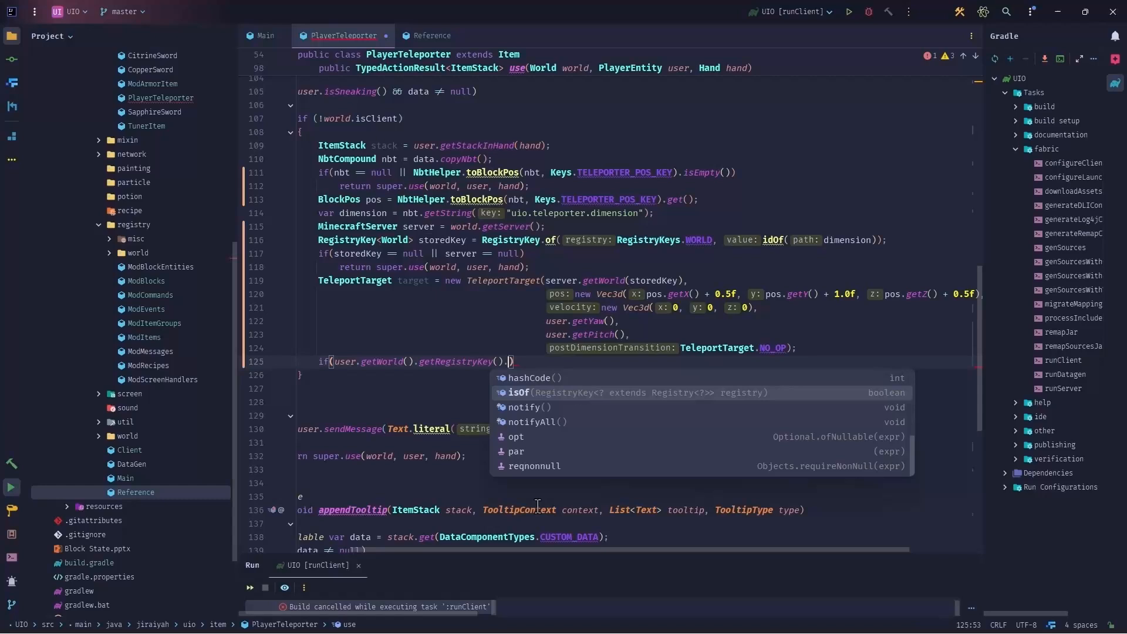
pyautogui.write('equals(storedKey')
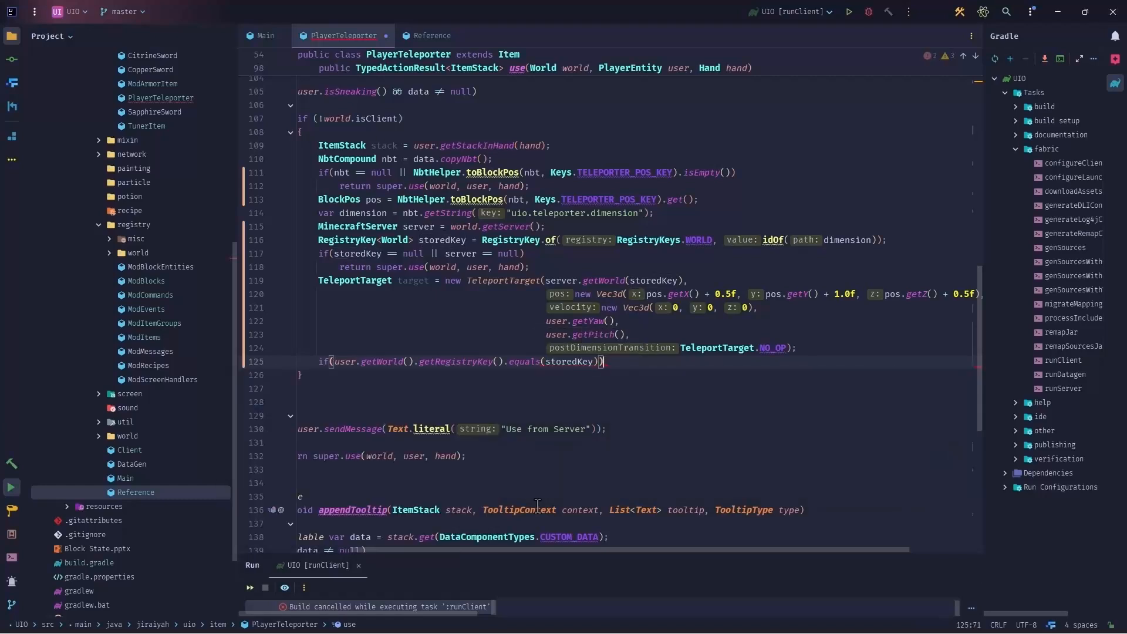
pyautogui.press('Enter')
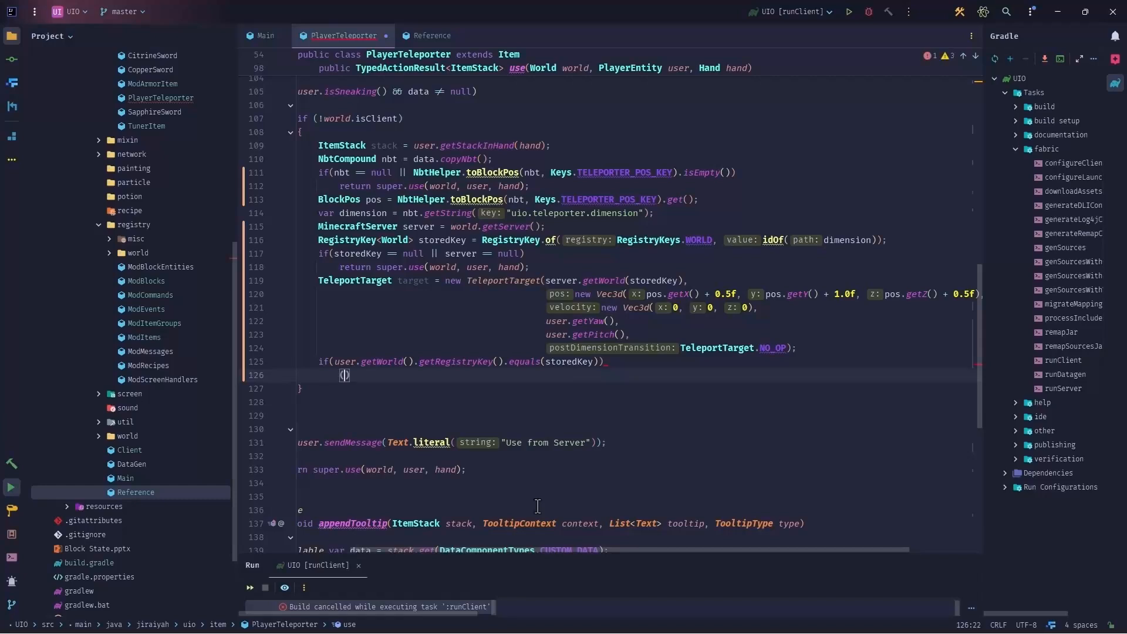
pyautogui.write('()')
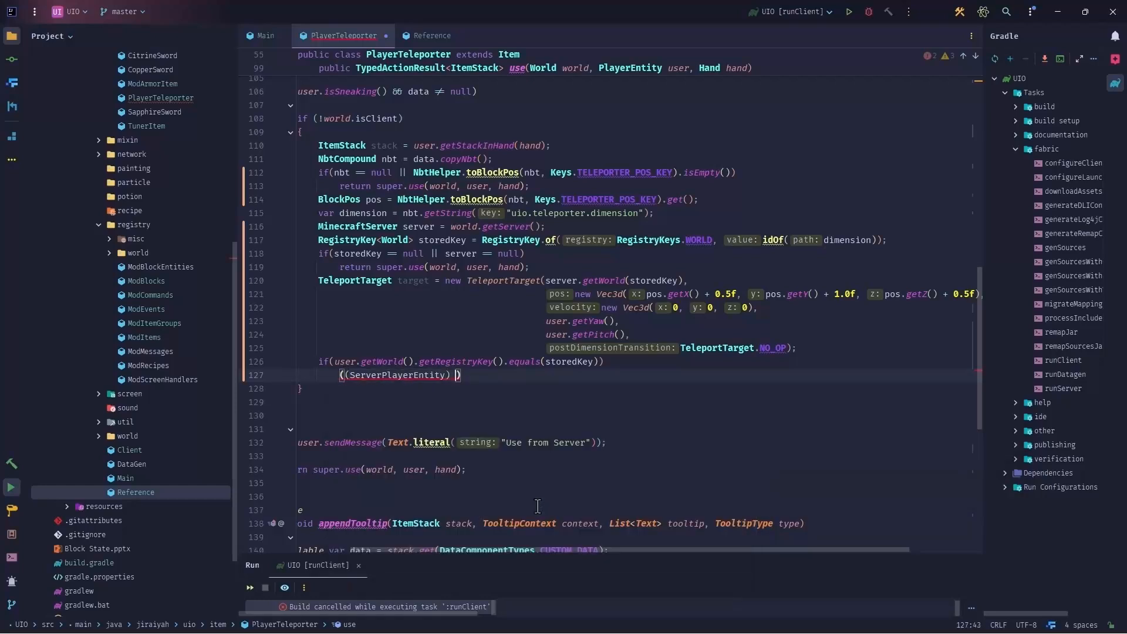
# In that branch requestTeleport to target.pos() x, y, z with target yaw and pitch, and begin the else
pyautogui.write('user).networkHandle')
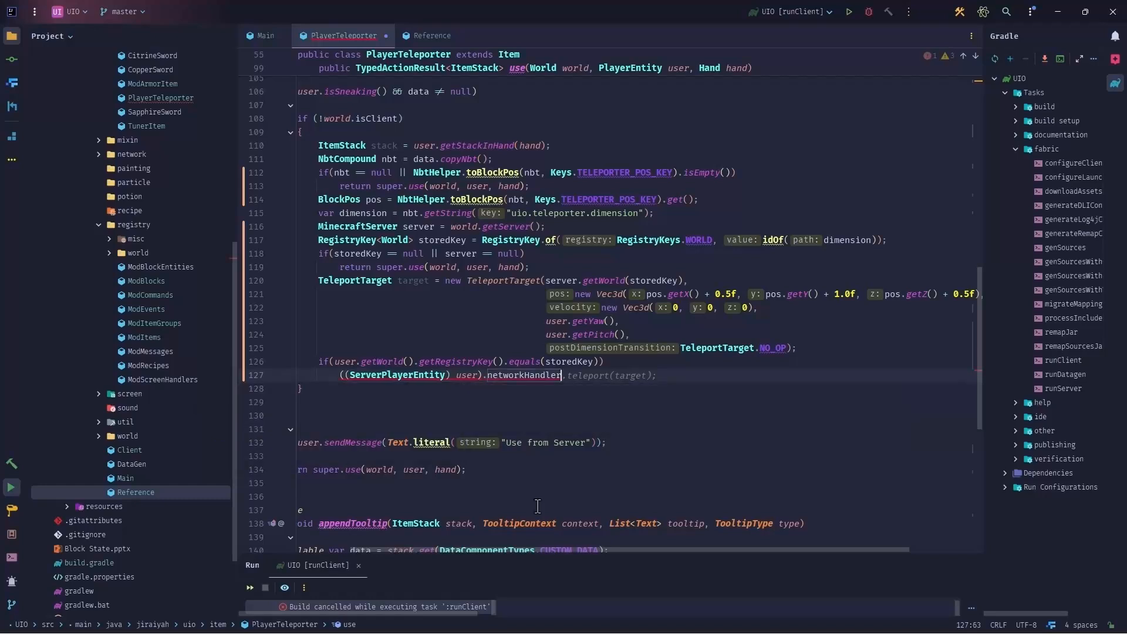
pyautogui.write('requestTeleport(target);')
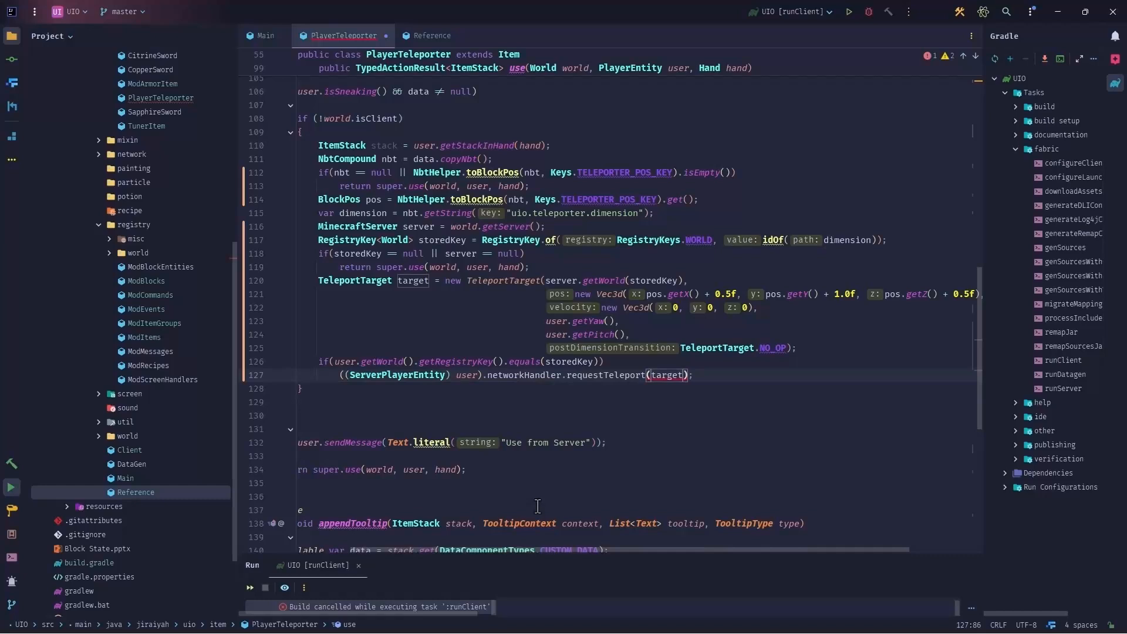
pyautogui.write('.Pos()')
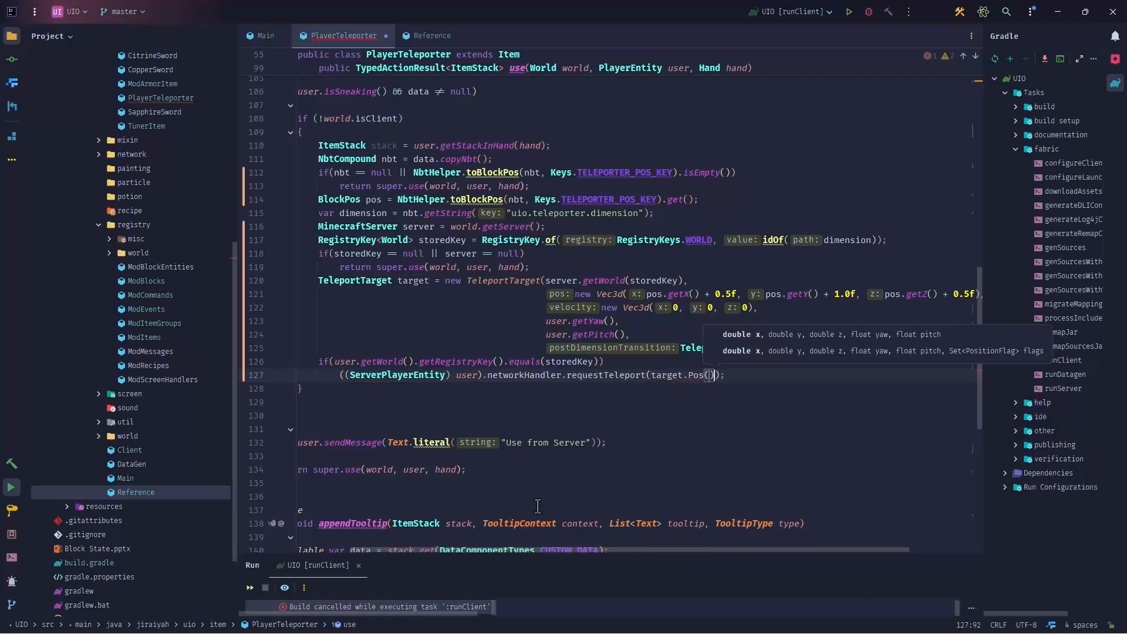
pyautogui.write('.getX()')
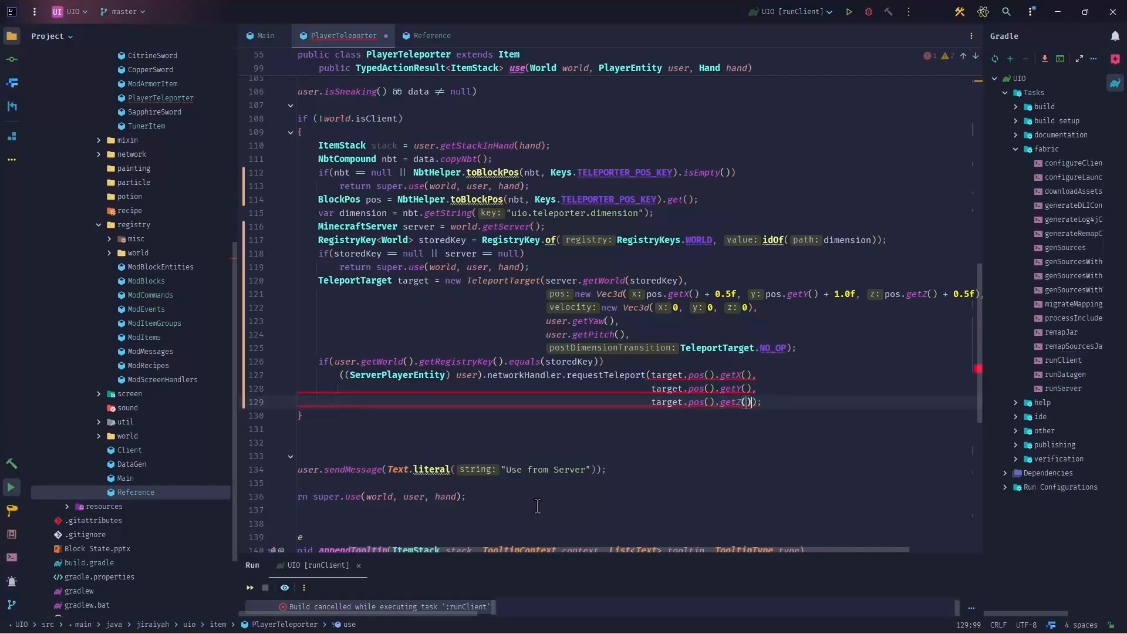
pyautogui.write('target.yaw(),')
pyautogui.write('target.pitch());')
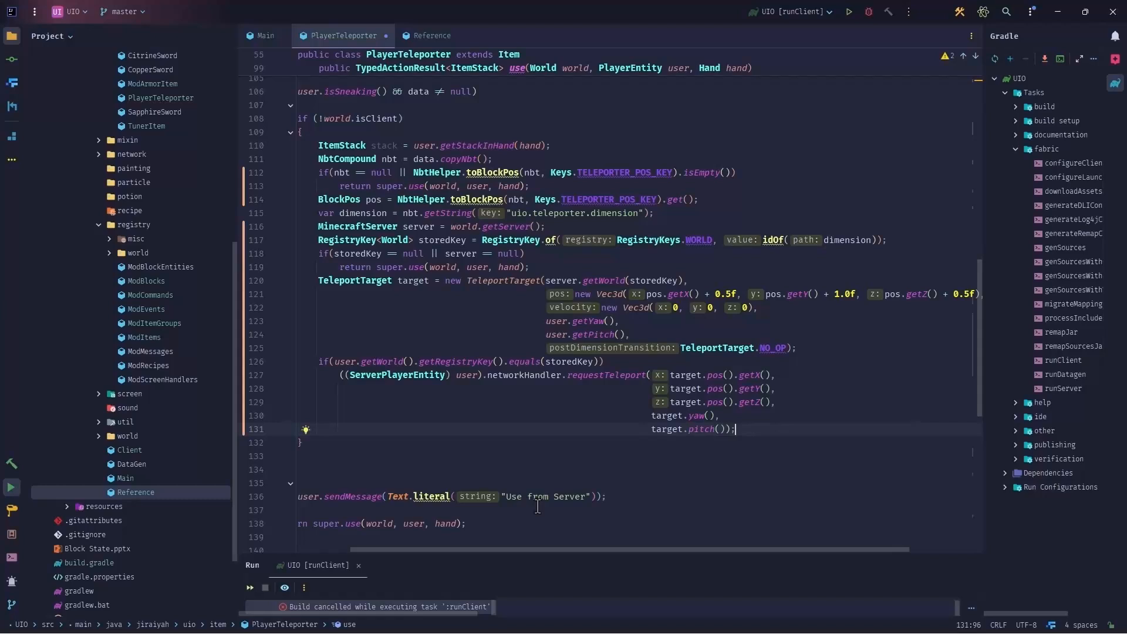
pyautogui.write('else')
pyautogui.write('user.teleportTo(')
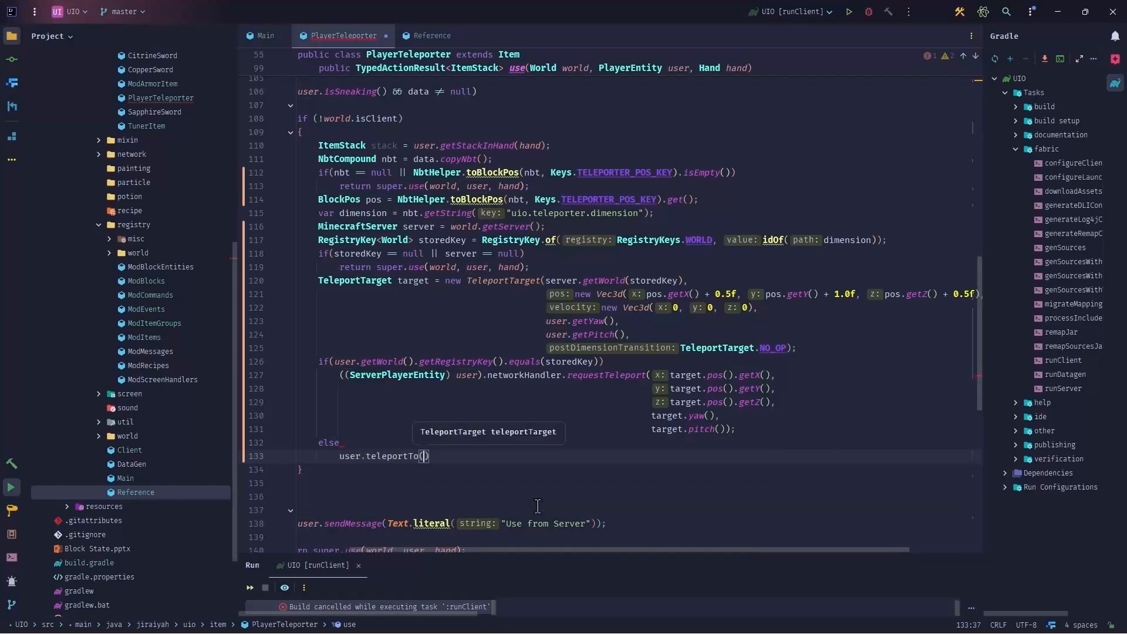
# Complete the else branch as user.teleportTo(target) and close the method's blocks
pyautogui.write('target')
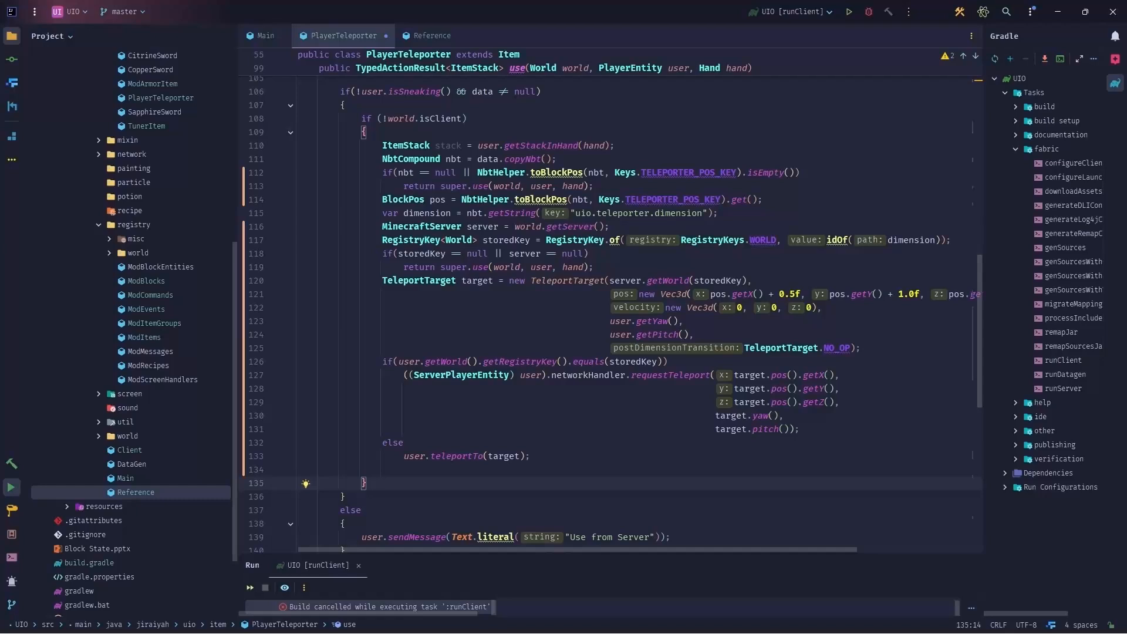
pyautogui.moveTo(324, 257)
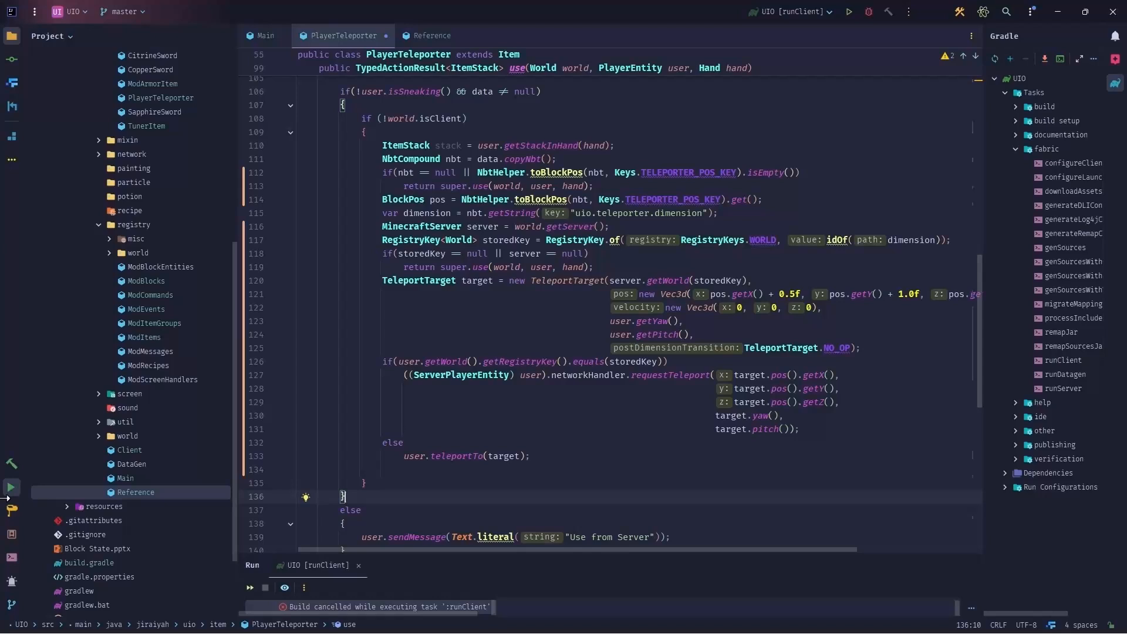
# Select the same-dimension requestTeleport branch of the teleport if/else block
pyautogui.scroll(-3)
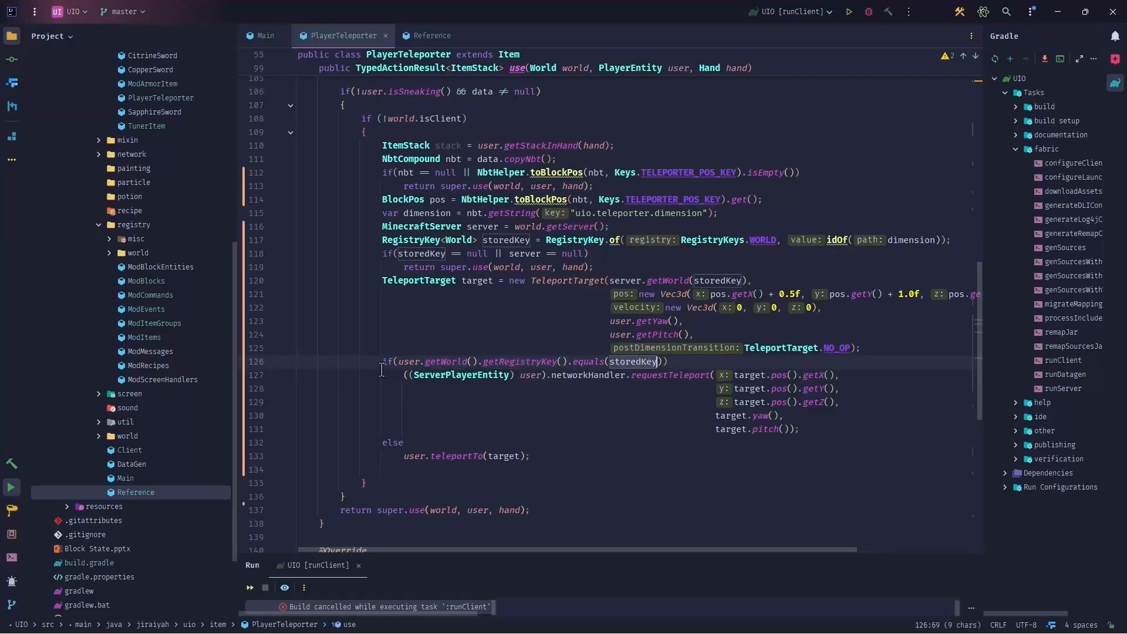
pyautogui.moveTo(382, 360); pyautogui.dragTo(799, 430)
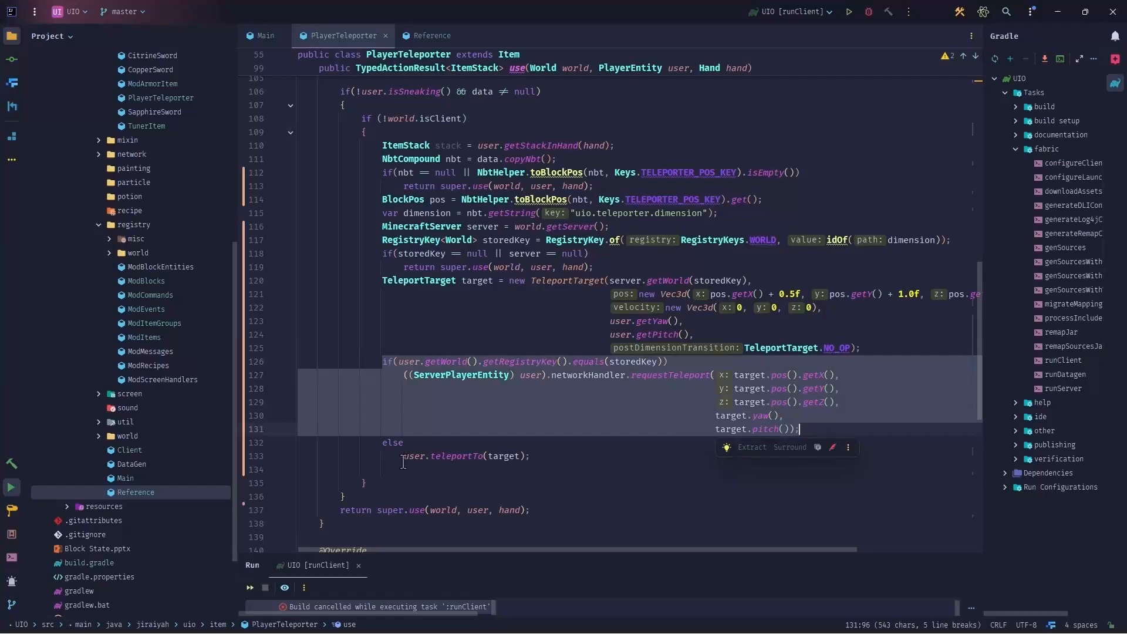